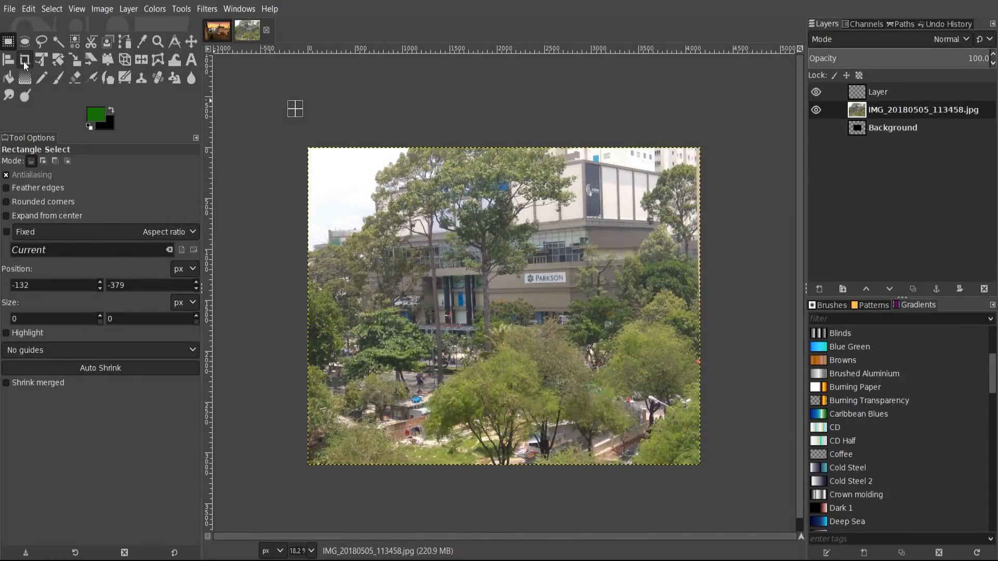
# - Activate the Crop tool to begin marking a region over the street photo
pyautogui.click(24, 59)
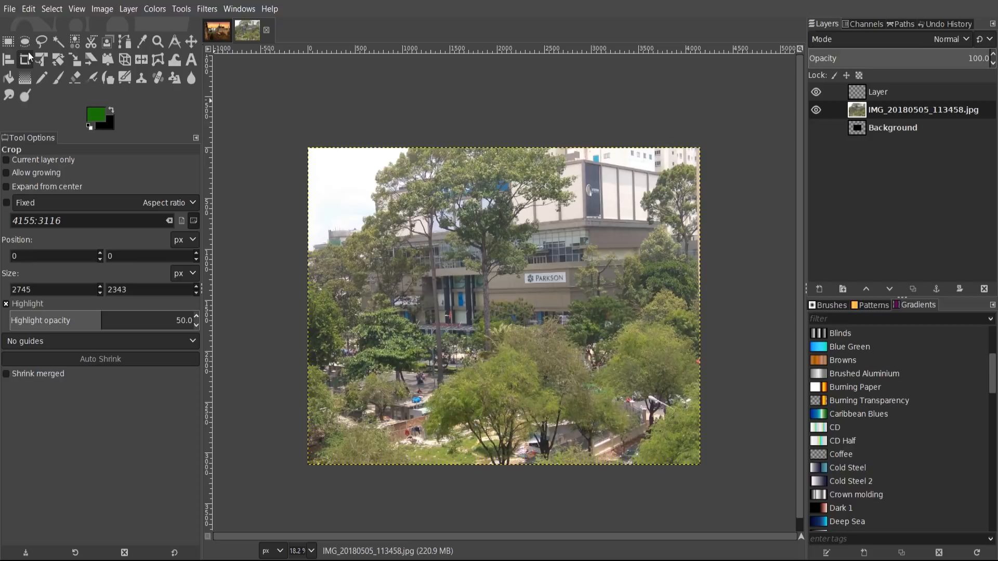
pyautogui.moveTo(25, 59)
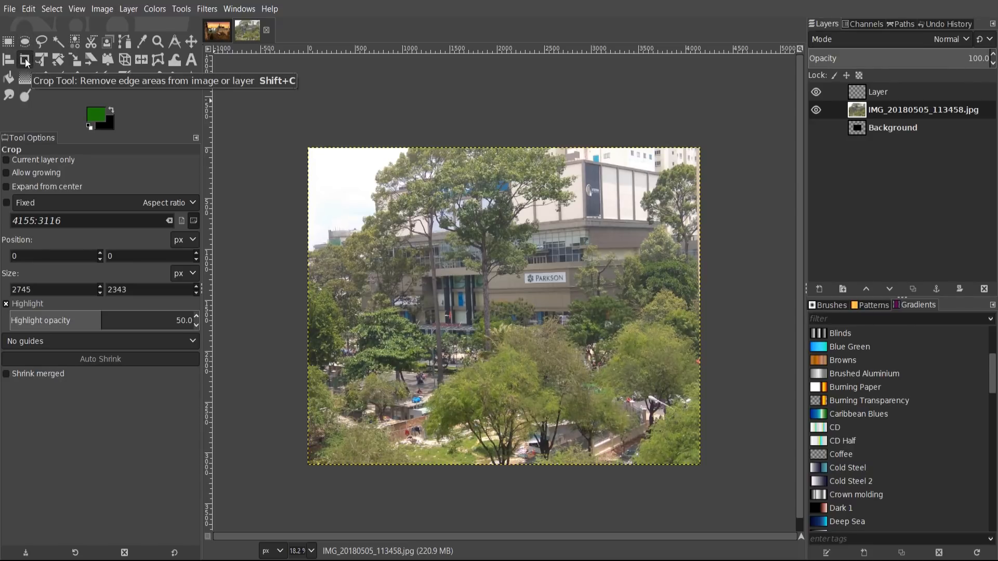
pyautogui.moveTo(231, 122)
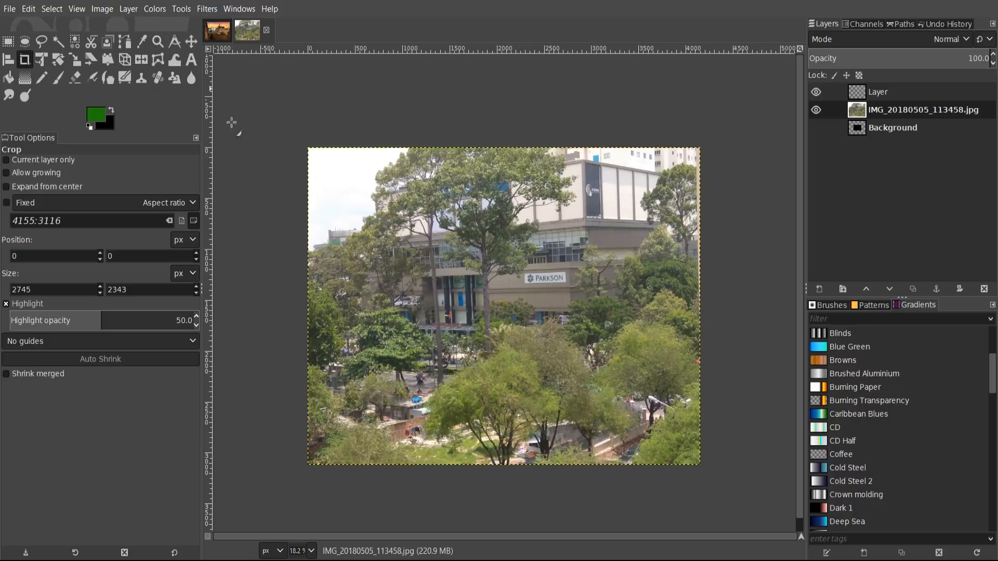
pyautogui.moveTo(295, 135)
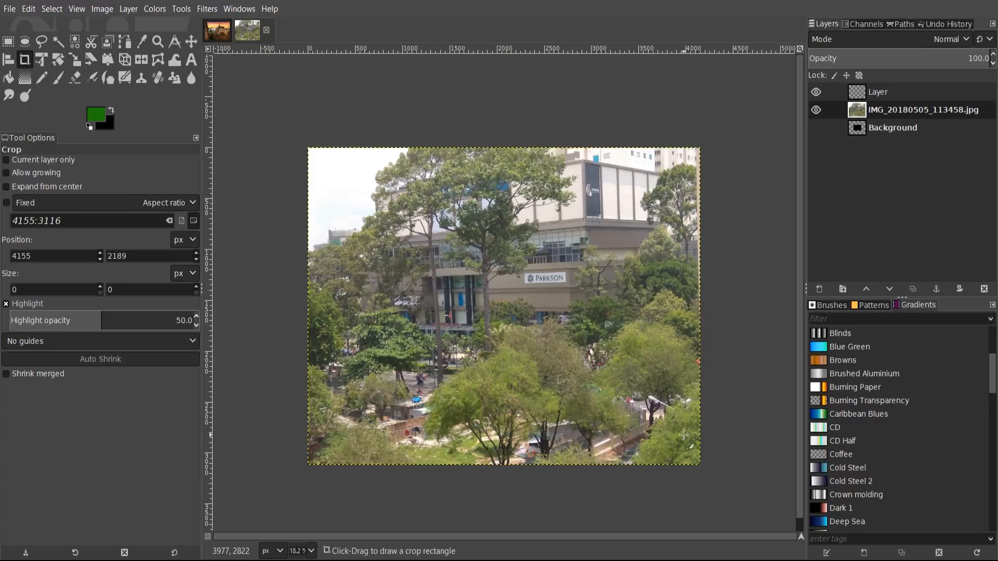
pyautogui.moveTo(687, 442)
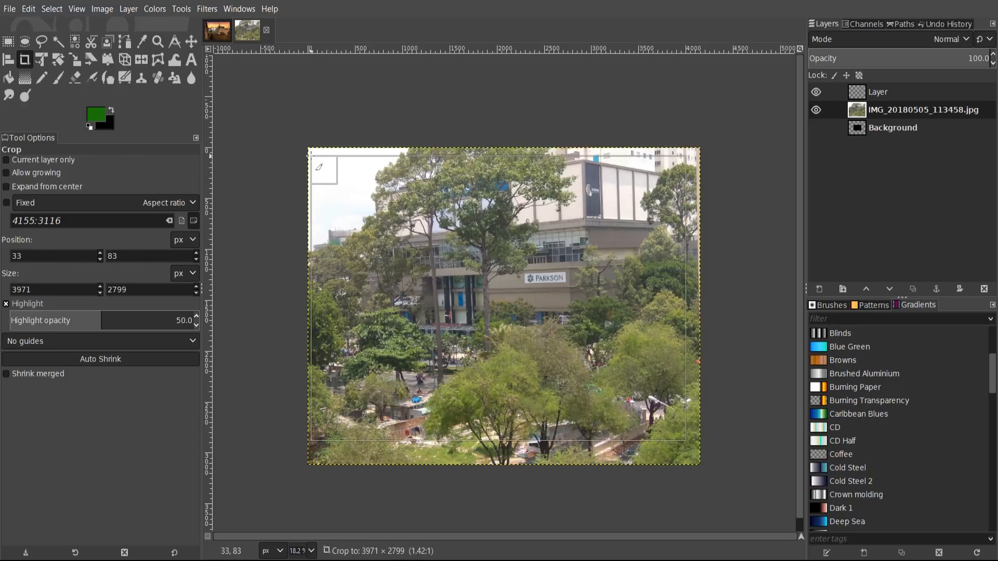
# - Pull the crop rectangle inward to about 3883×2783 px, trimming a thin border
pyautogui.moveTo(309, 151); pyautogui.dragTo(313, 157)
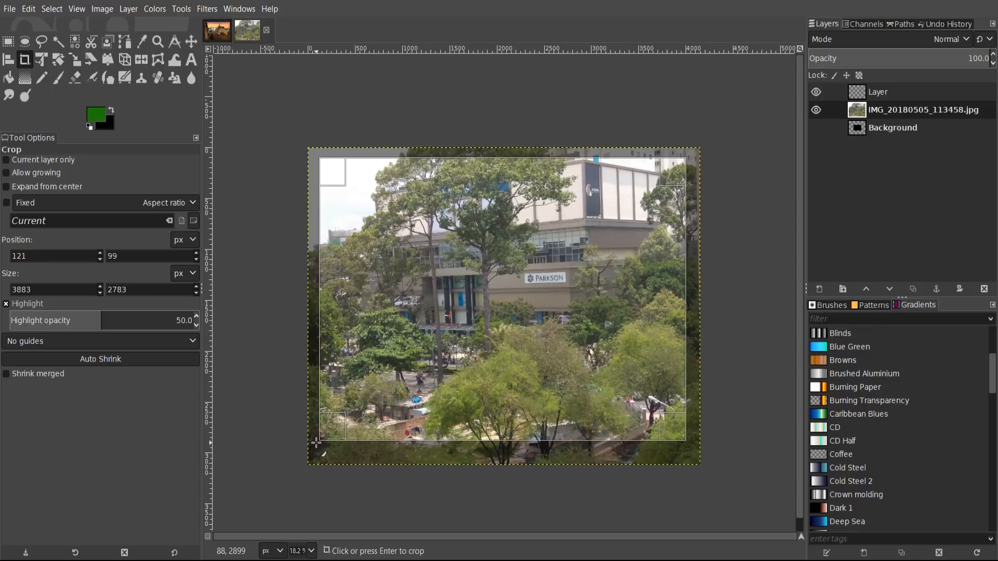
pyautogui.moveTo(337, 203)
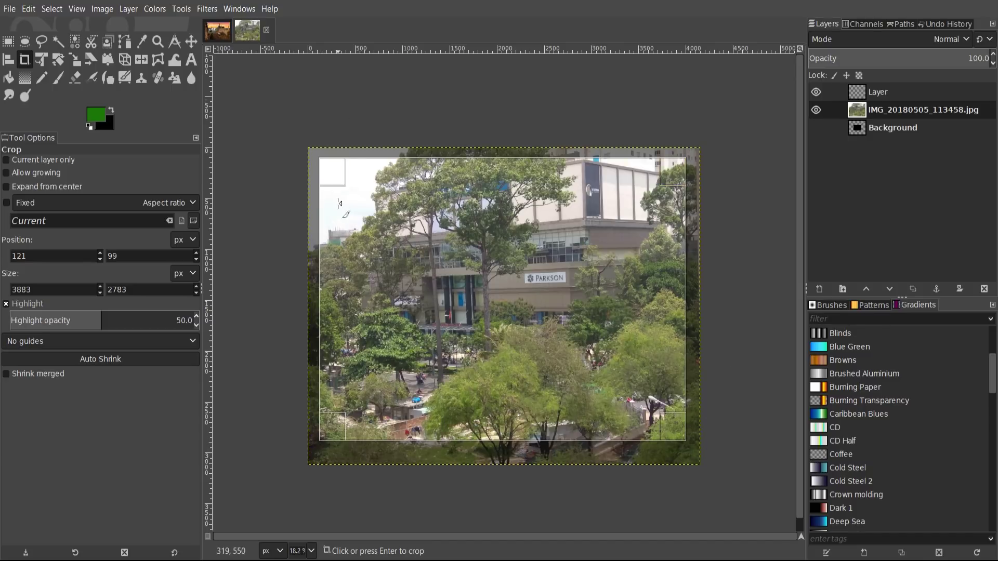
pyautogui.moveTo(528, 411)
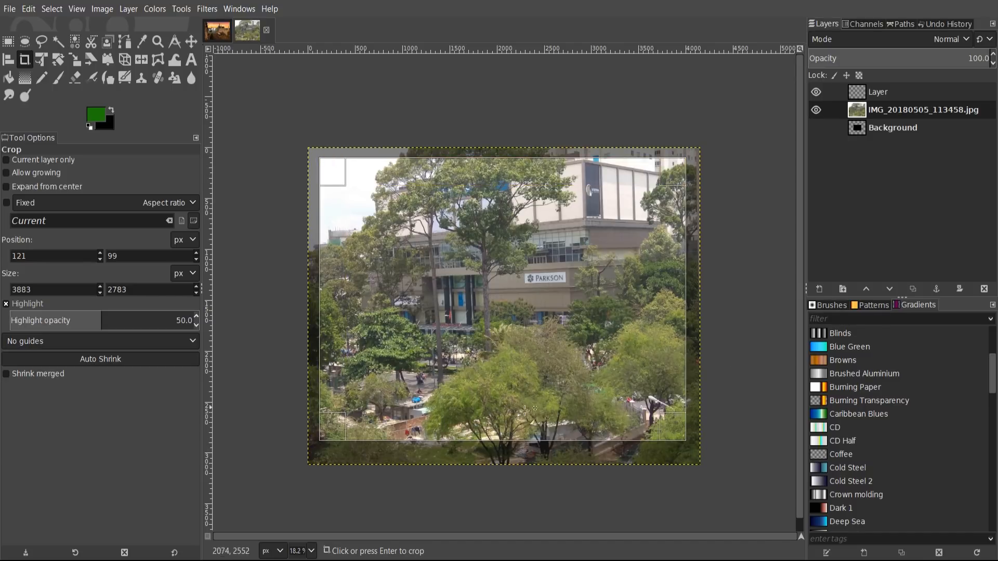
pyautogui.moveTo(700, 160)
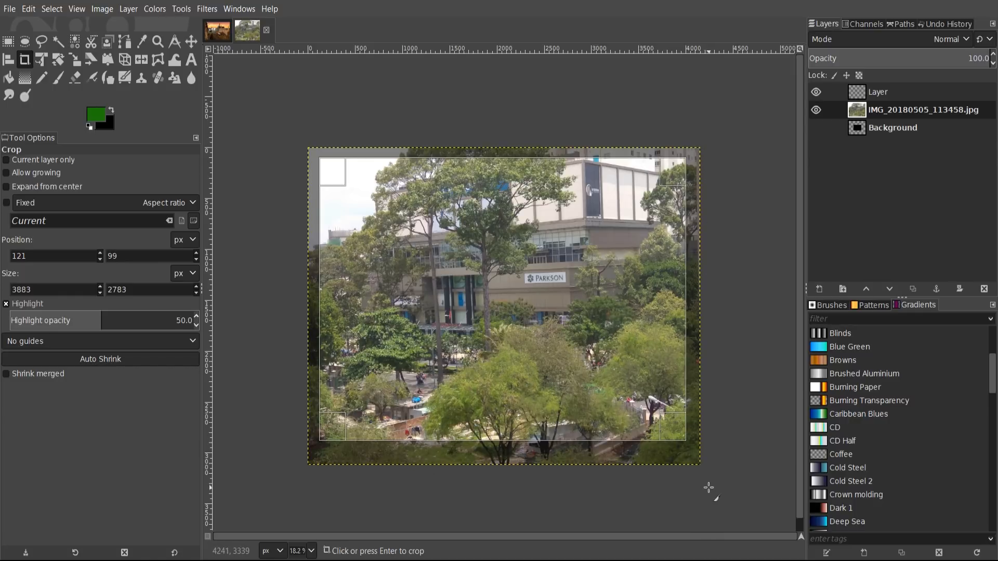
pyautogui.moveTo(330, 172)
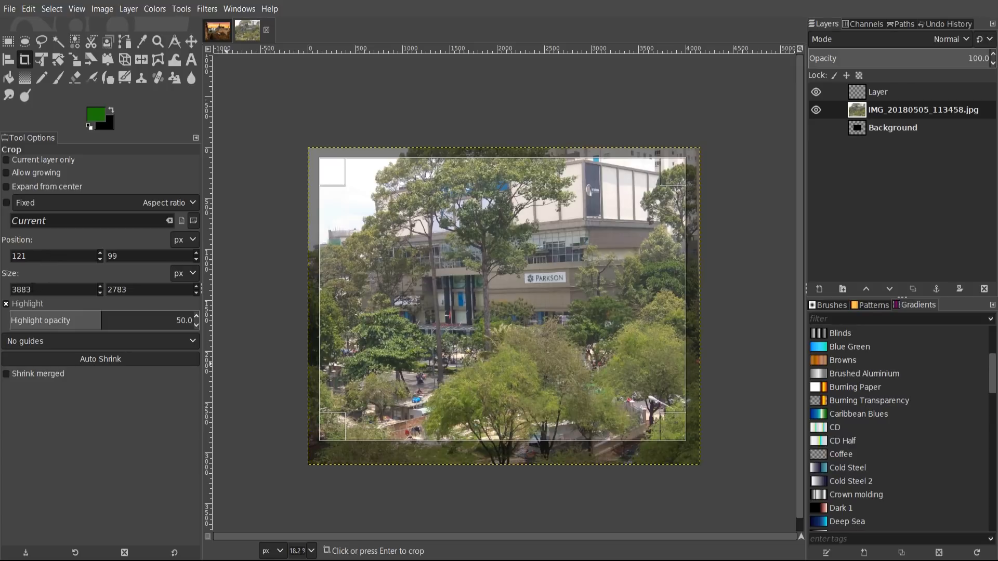
pyautogui.moveTo(590, 312)
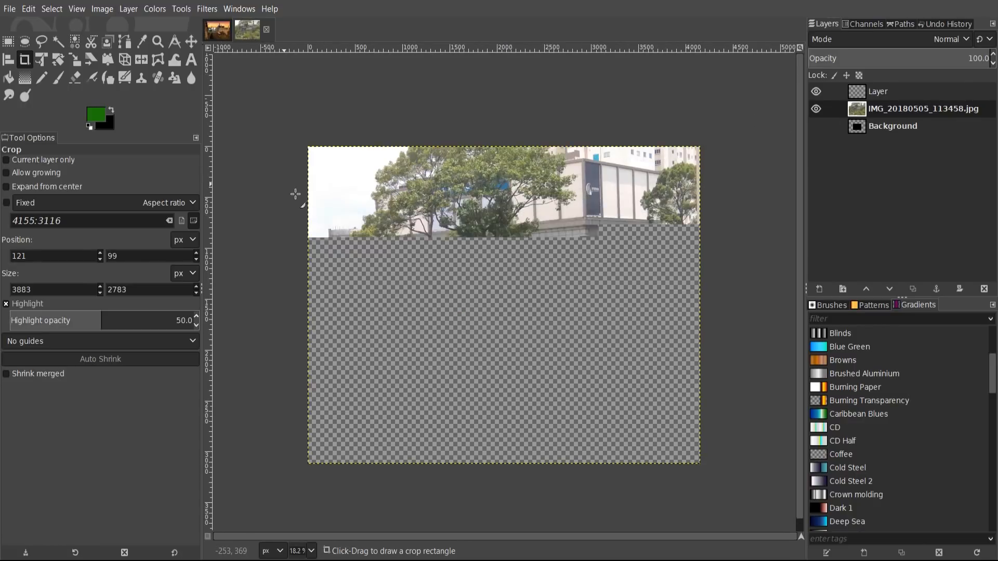
# - Switch to the Rectangle Select tool to select most of the photo
pyautogui.click(7, 42)
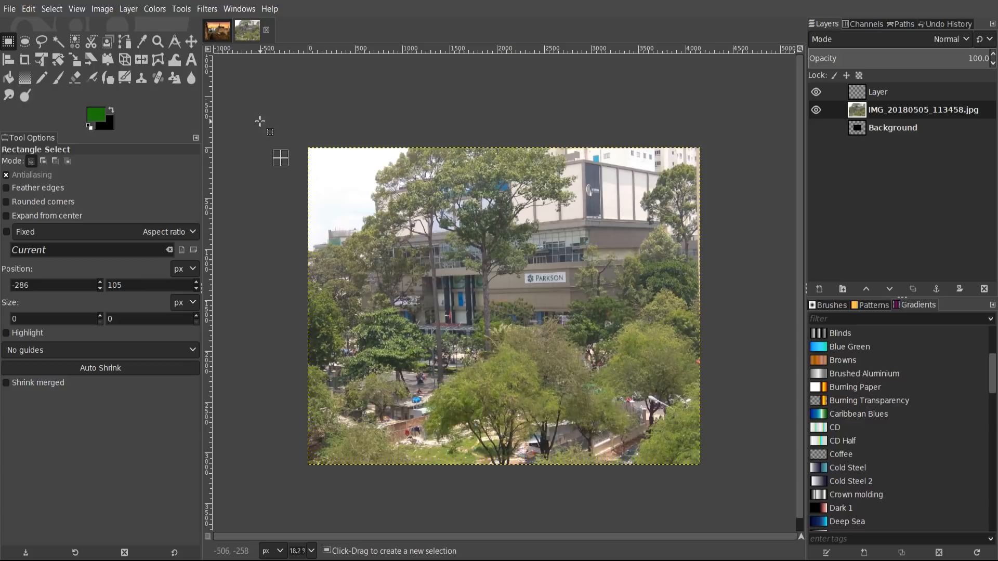
pyautogui.moveTo(9, 42)
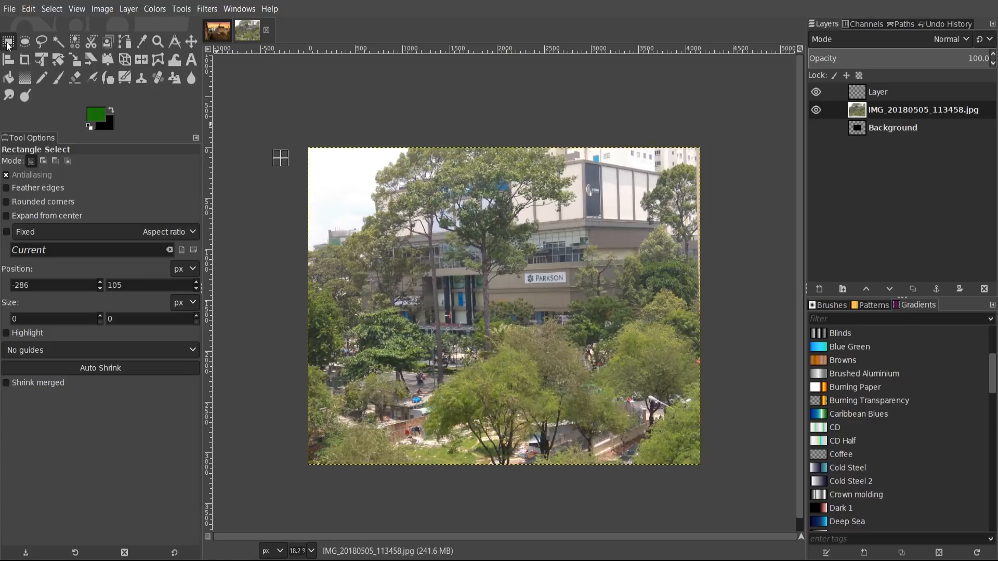
pyautogui.moveTo(285, 131)
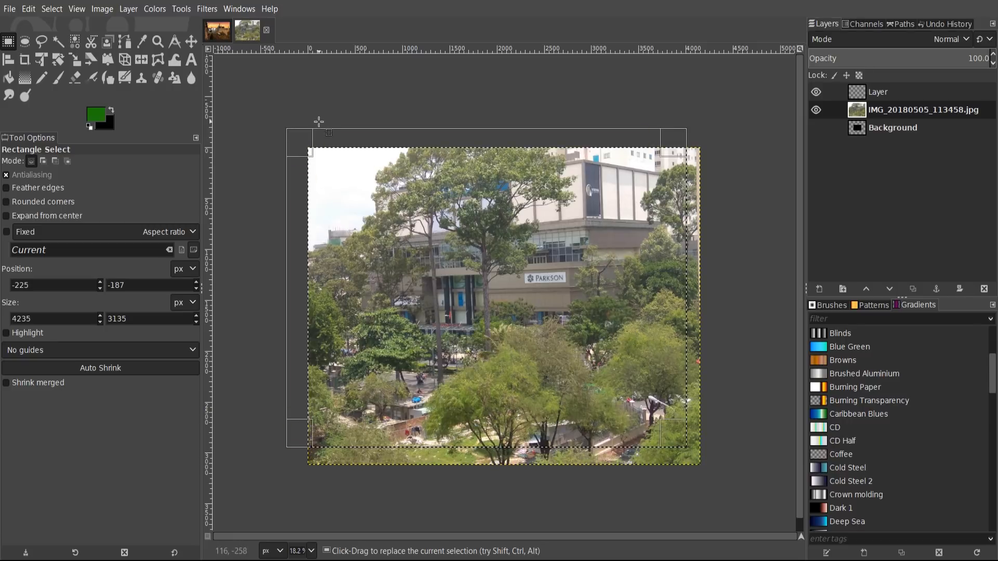
pyautogui.moveTo(713, 179)
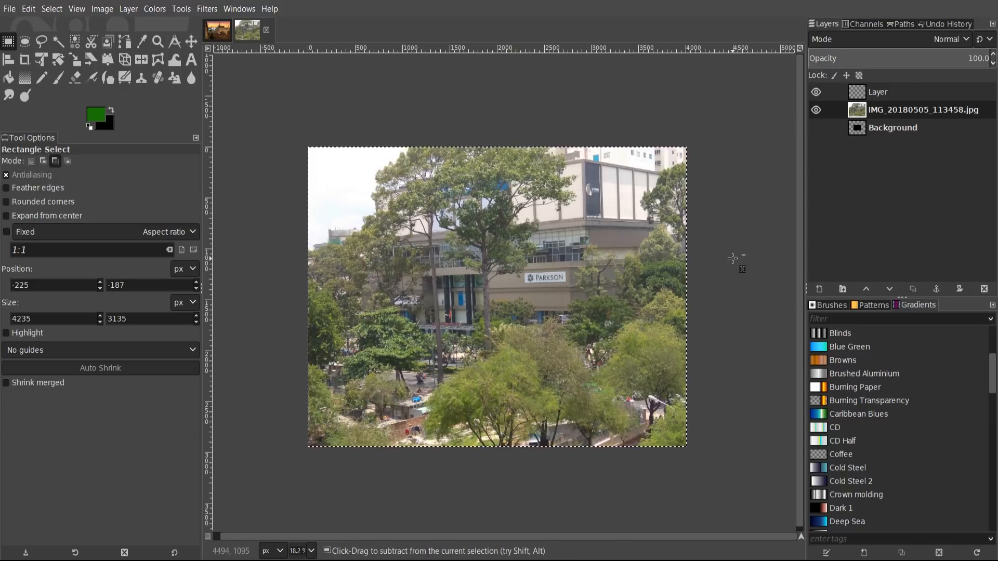
# - Bring up the Set Image Canvas Size dialog from the Image menu
pyautogui.click(102, 8)
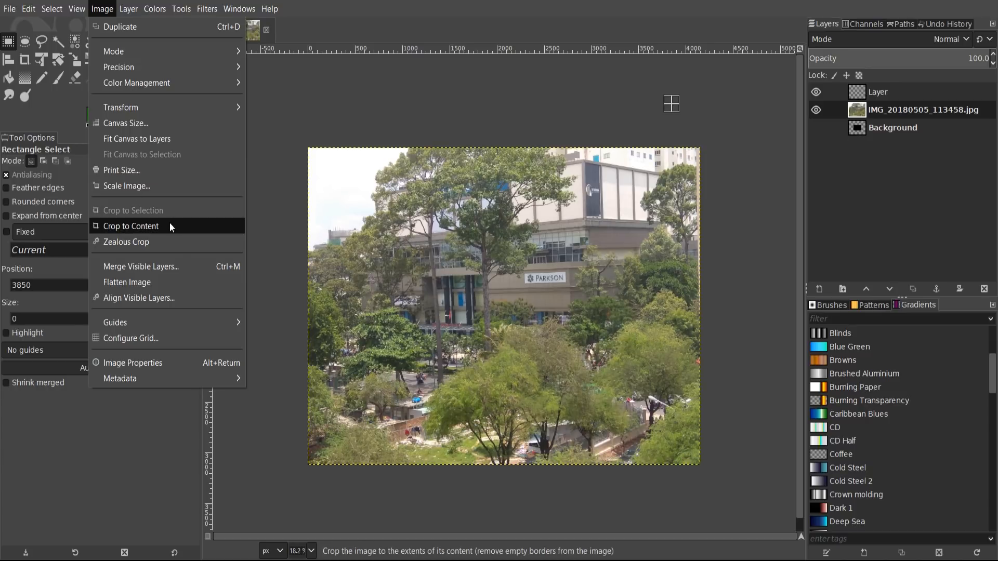
pyautogui.moveTo(300, 145)
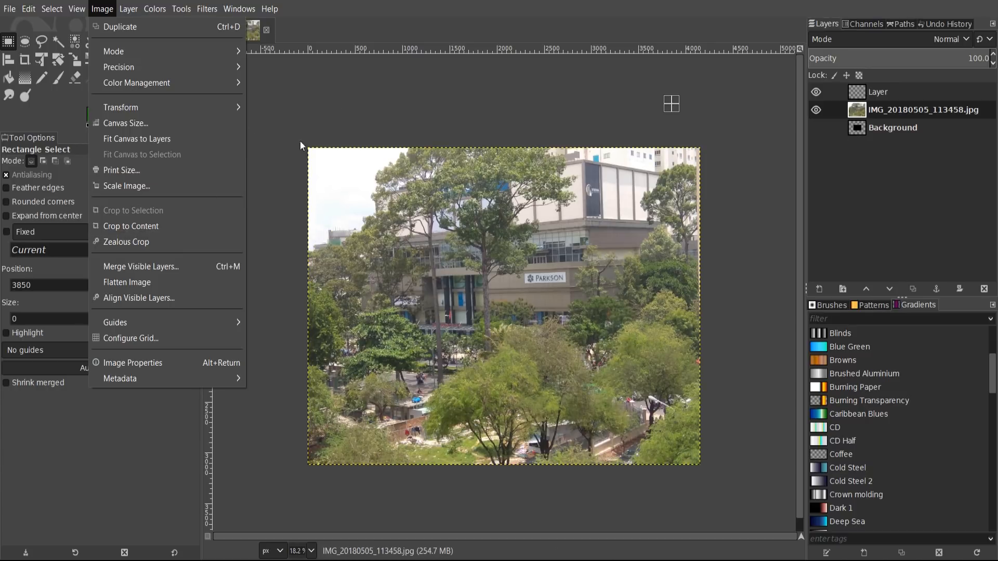
pyautogui.moveTo(125, 122)
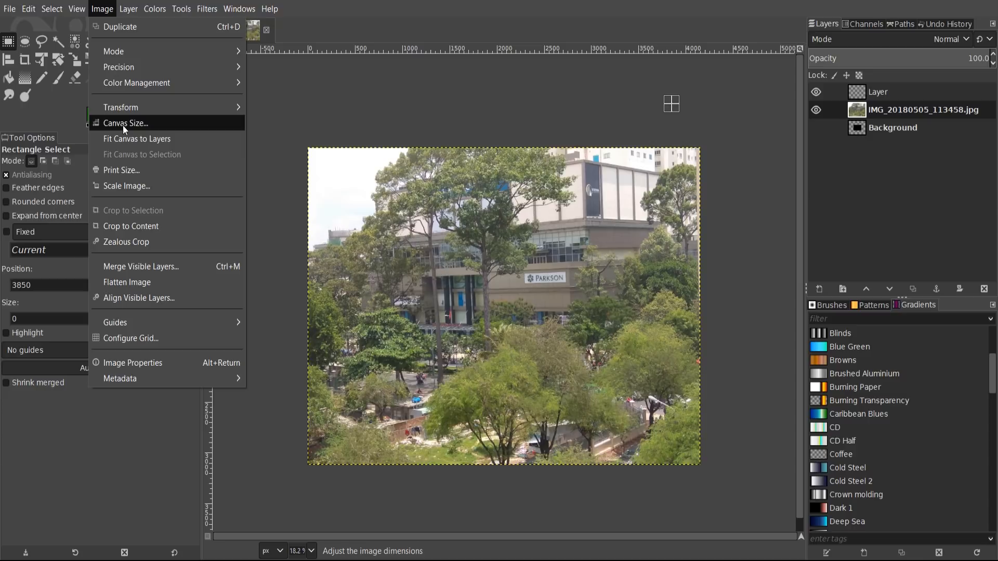
pyautogui.click(125, 123)
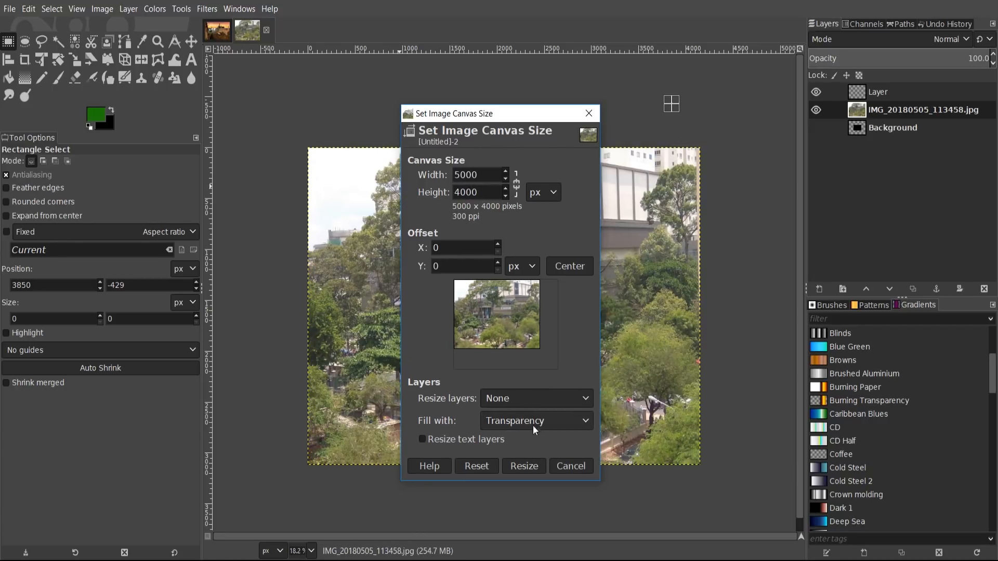
# - Resize the canvas to 5000×4000, adding transparent margins right and below the photo
pyautogui.click(523, 466)
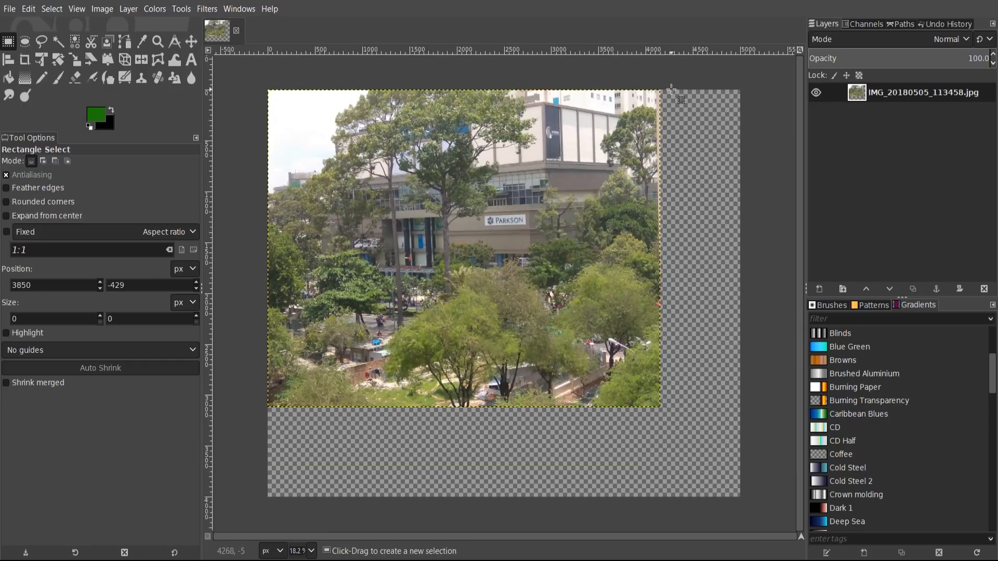
pyautogui.moveTo(319, 501)
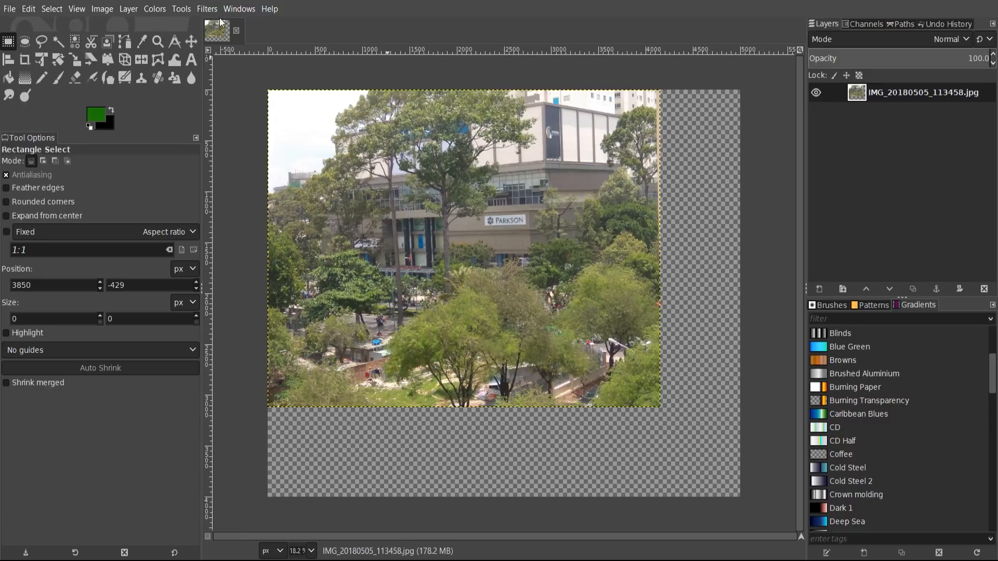
pyautogui.moveTo(414, 456)
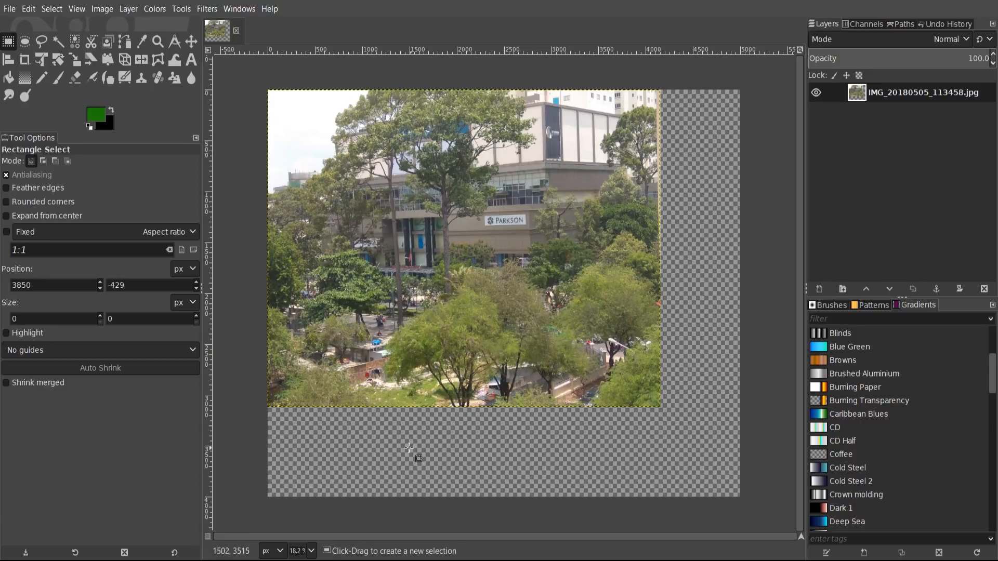
pyautogui.click(102, 8)
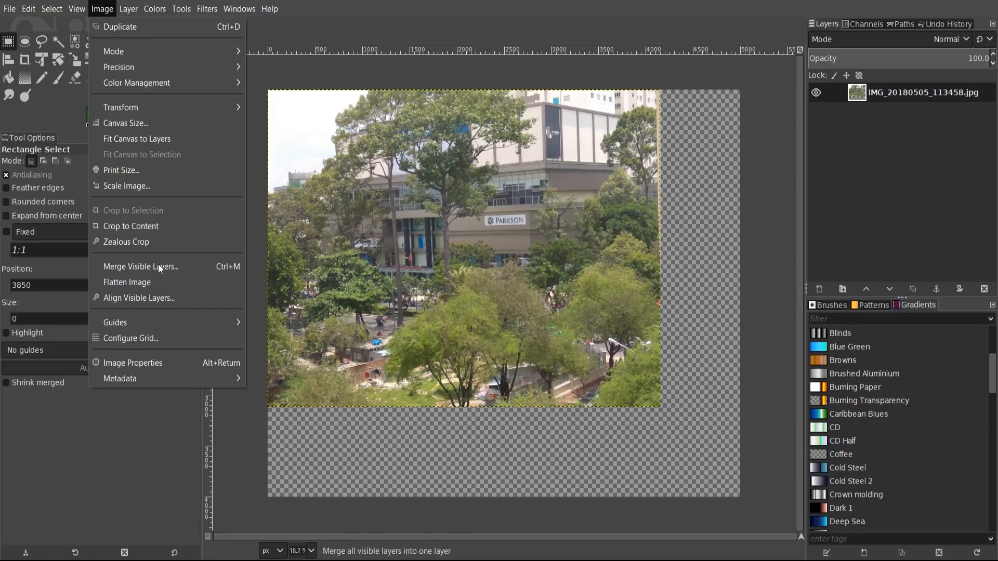
pyautogui.moveTo(131, 226)
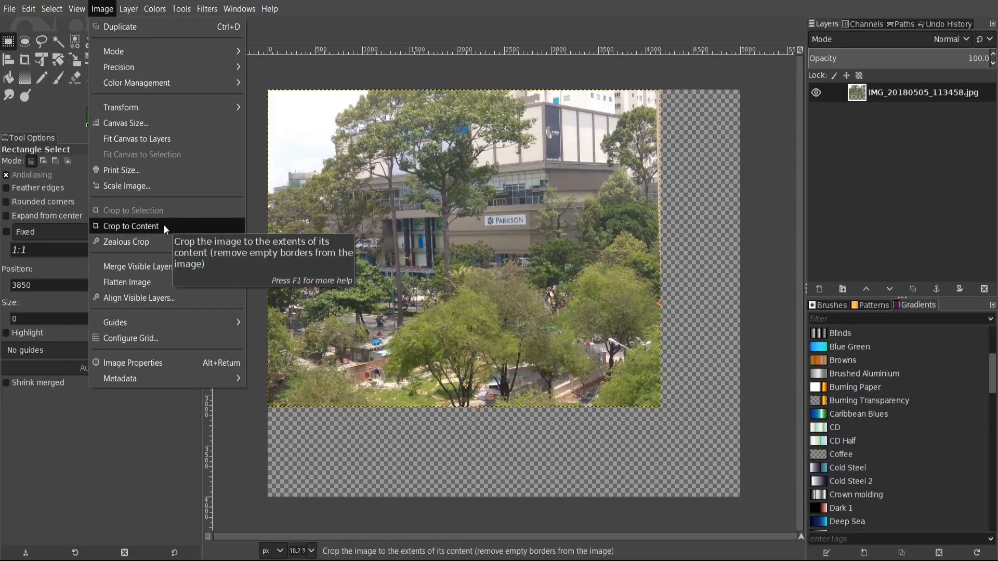
pyautogui.click(130, 225)
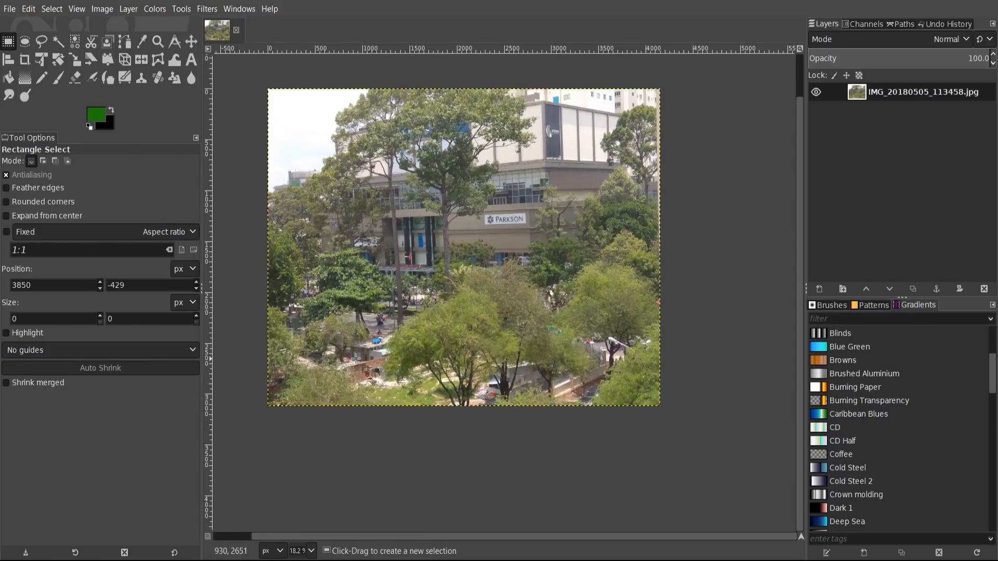
pyautogui.moveTo(640, 354)
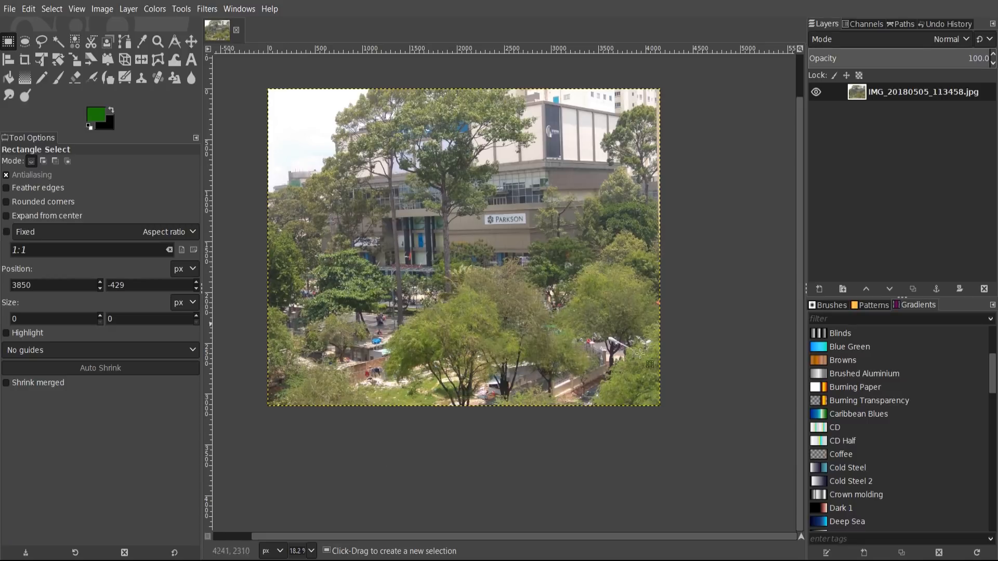
pyautogui.moveTo(525, 86)
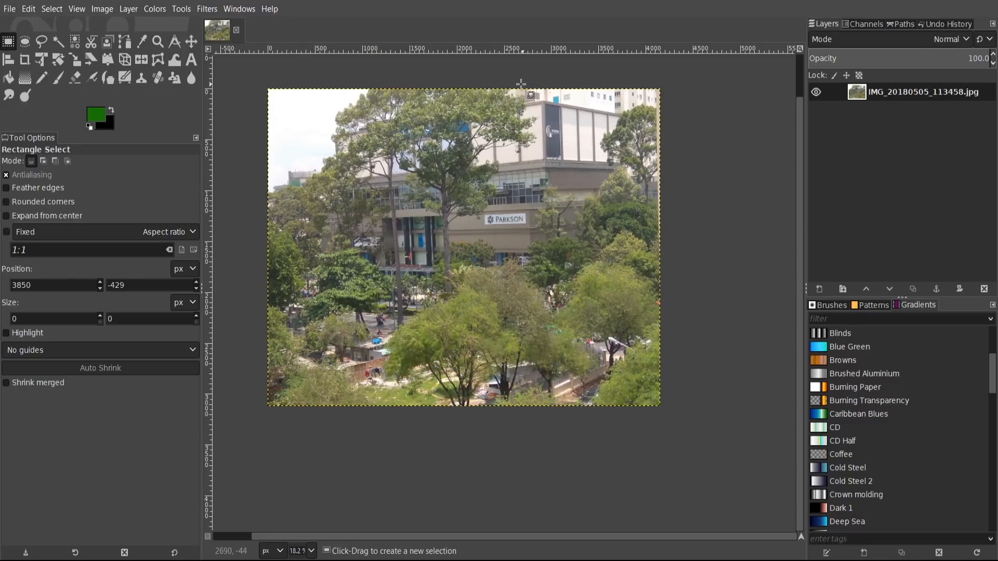
pyautogui.click(8, 58)
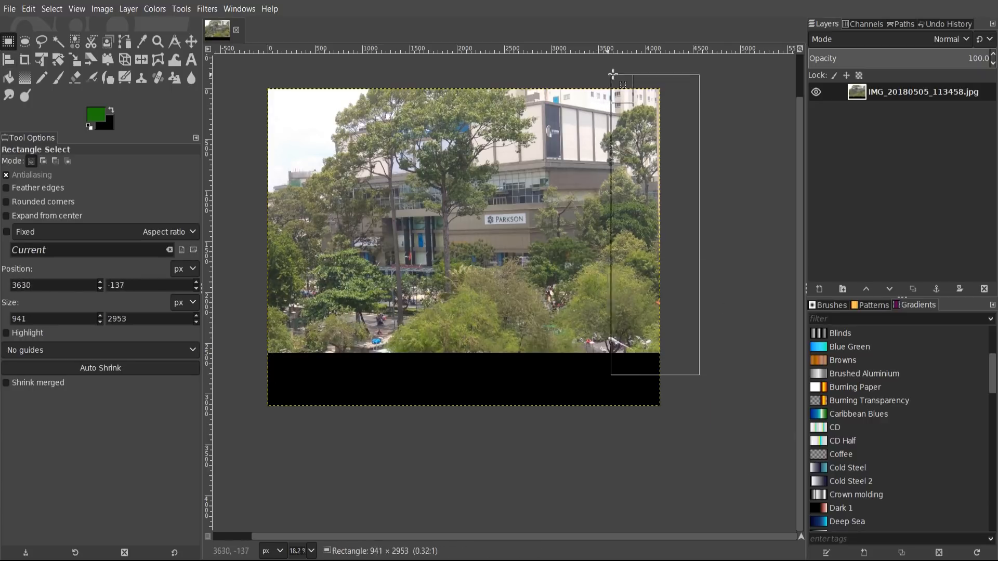
pyautogui.click(515, 258)
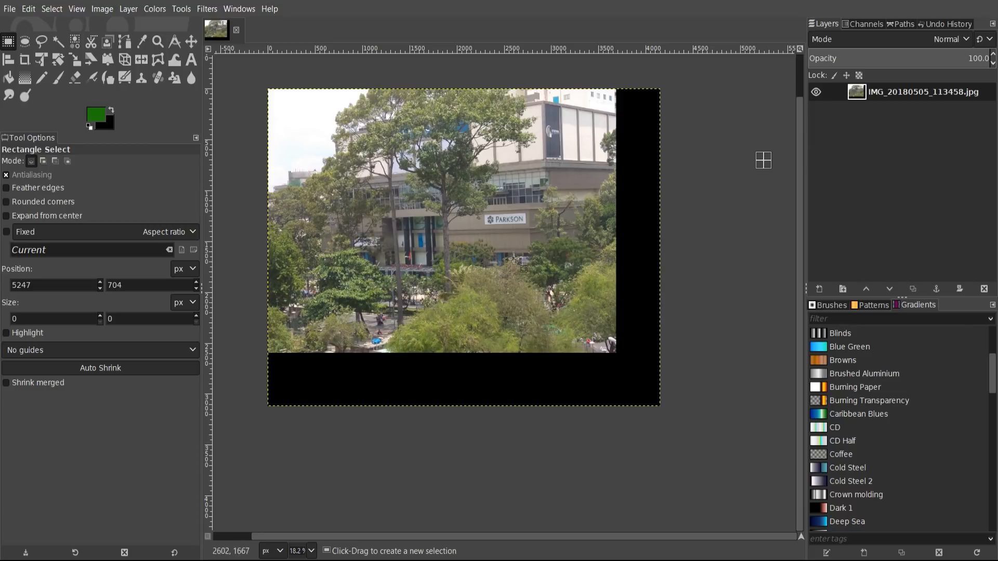
pyautogui.moveTo(620, 276)
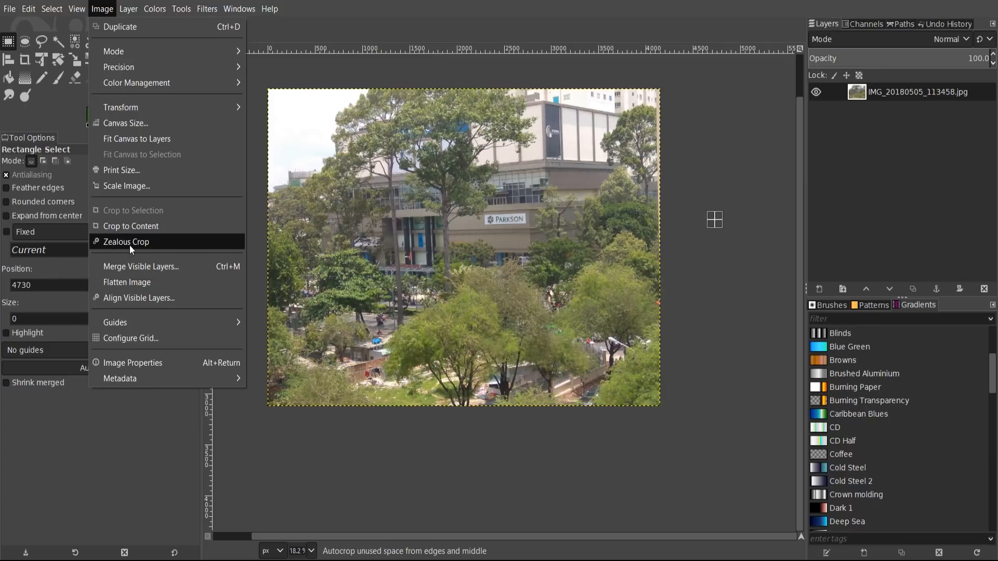
pyautogui.moveTo(126, 243)
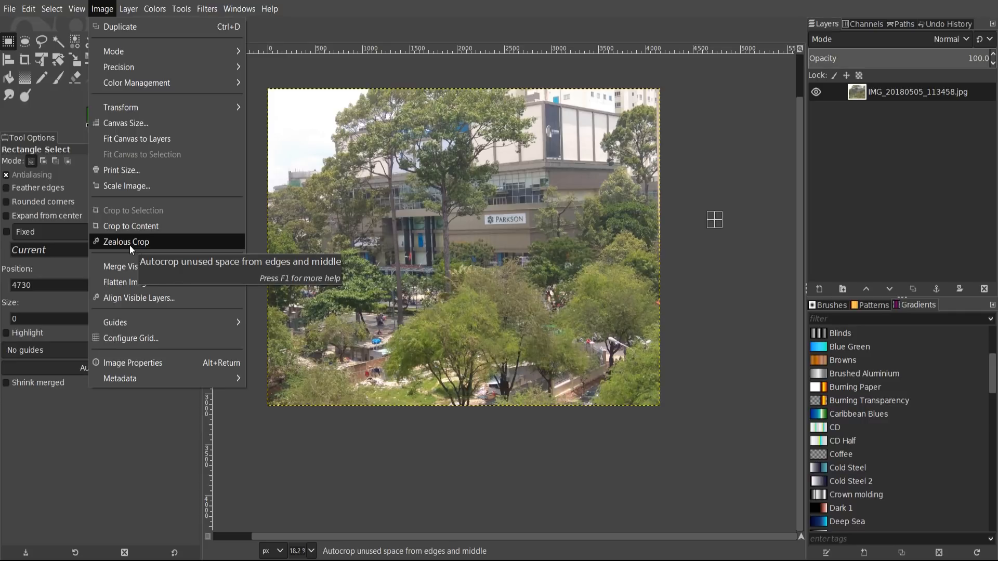
pyautogui.moveTo(188, 225)
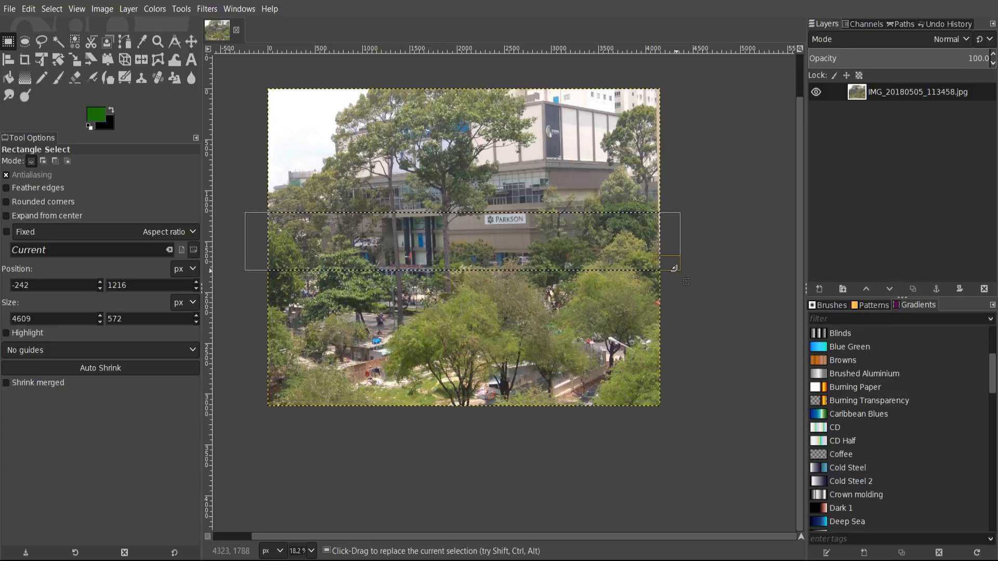
# - Delete the selected strip, leaving a transparent band through the photo's middle
pyautogui.press('Delete')
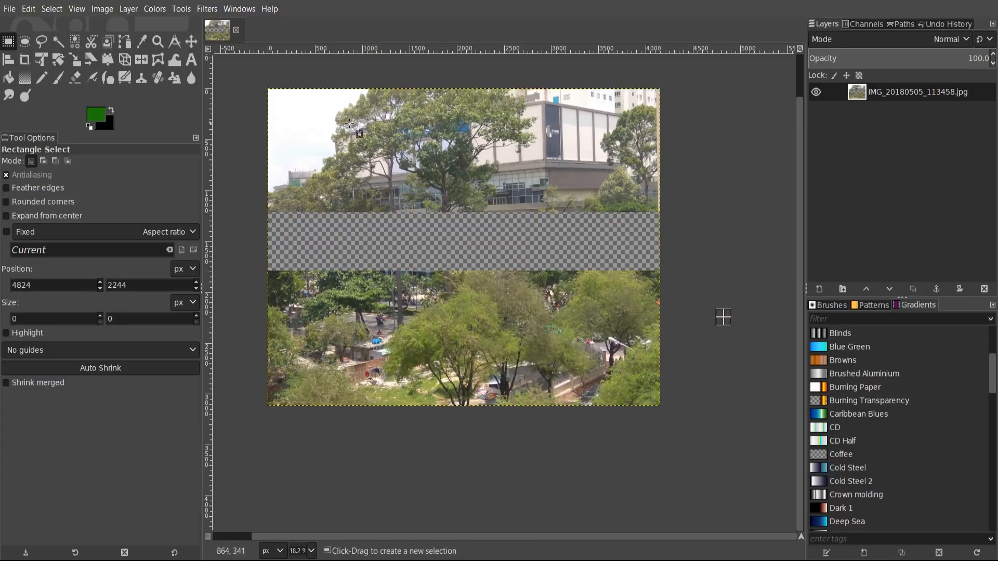
pyautogui.moveTo(589, 229)
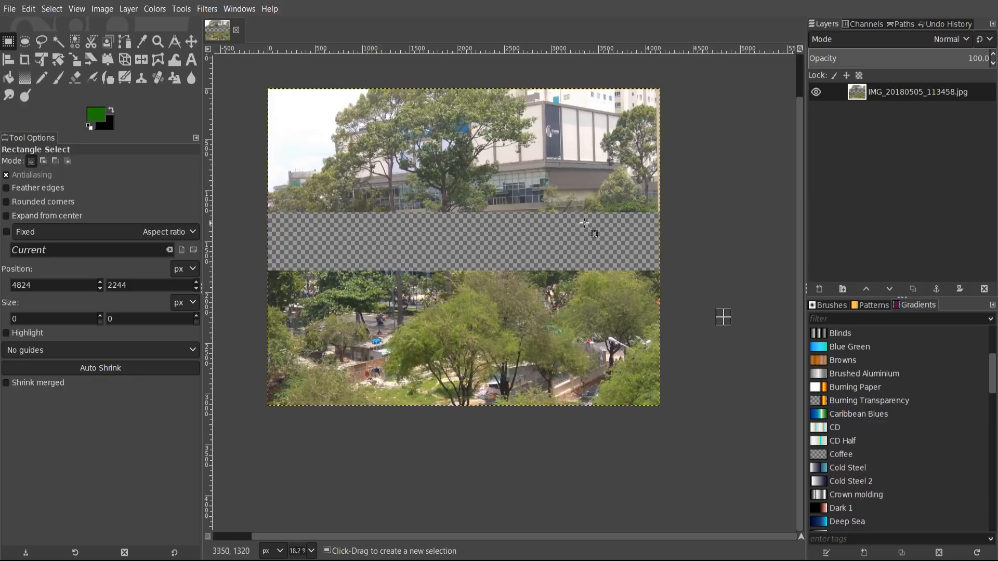
pyautogui.moveTo(592, 242)
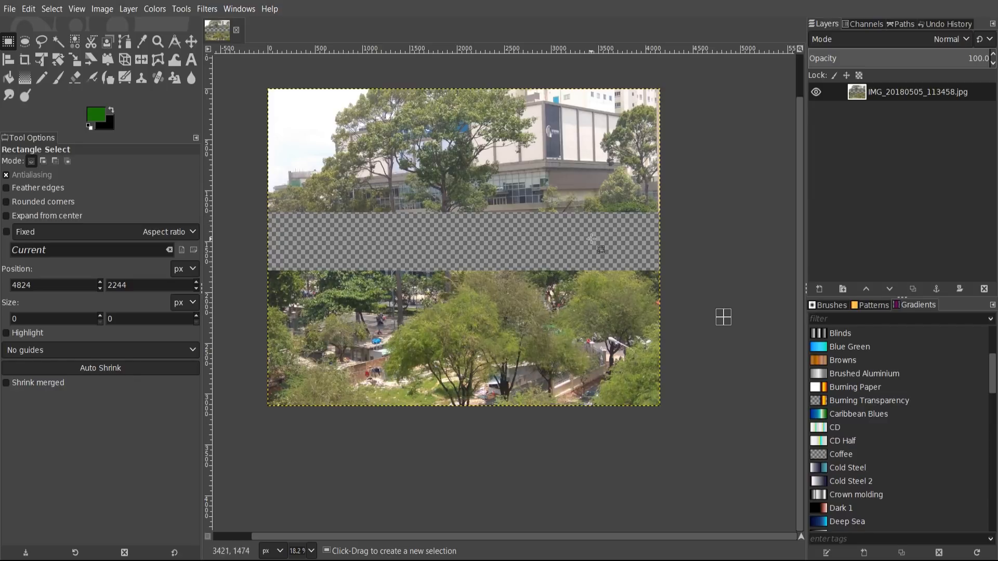
pyautogui.moveTo(450, 325)
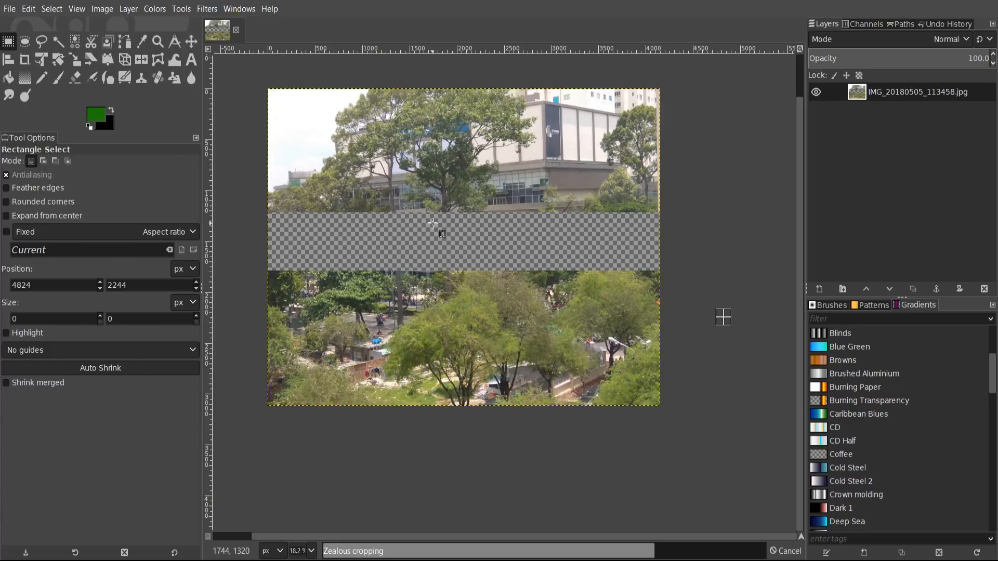
pyautogui.moveTo(454, 236)
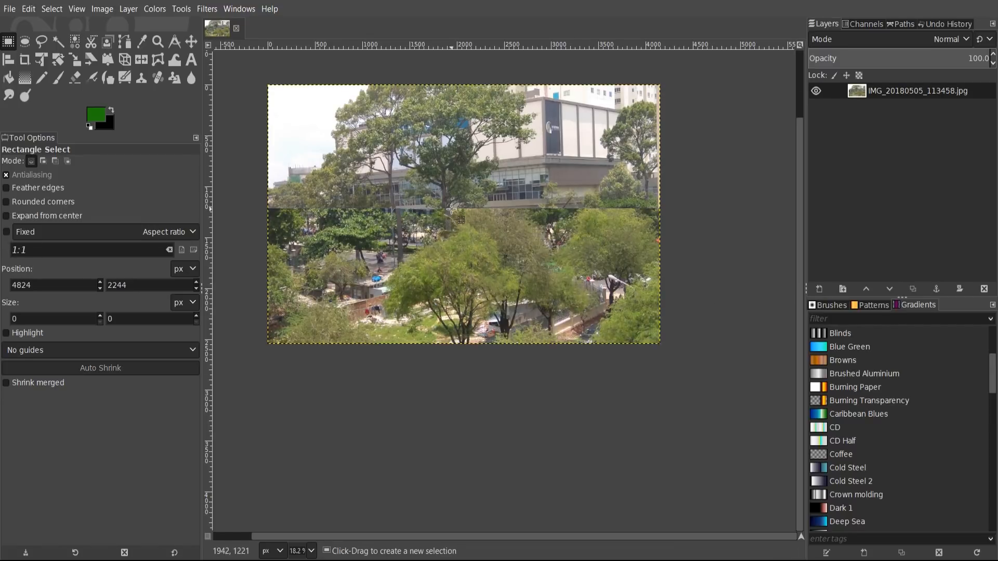
pyautogui.moveTo(522, 152)
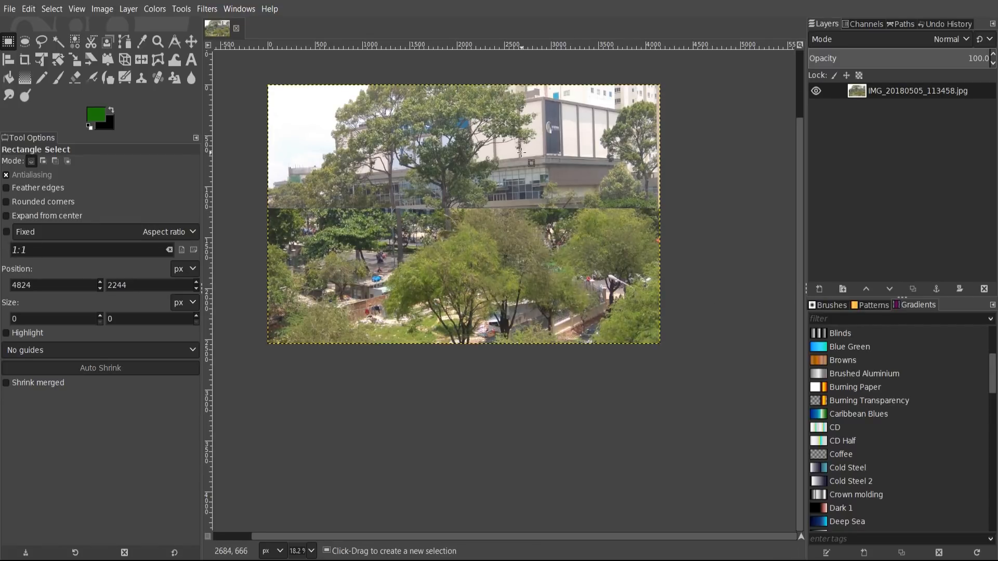
pyautogui.moveTo(449, 204)
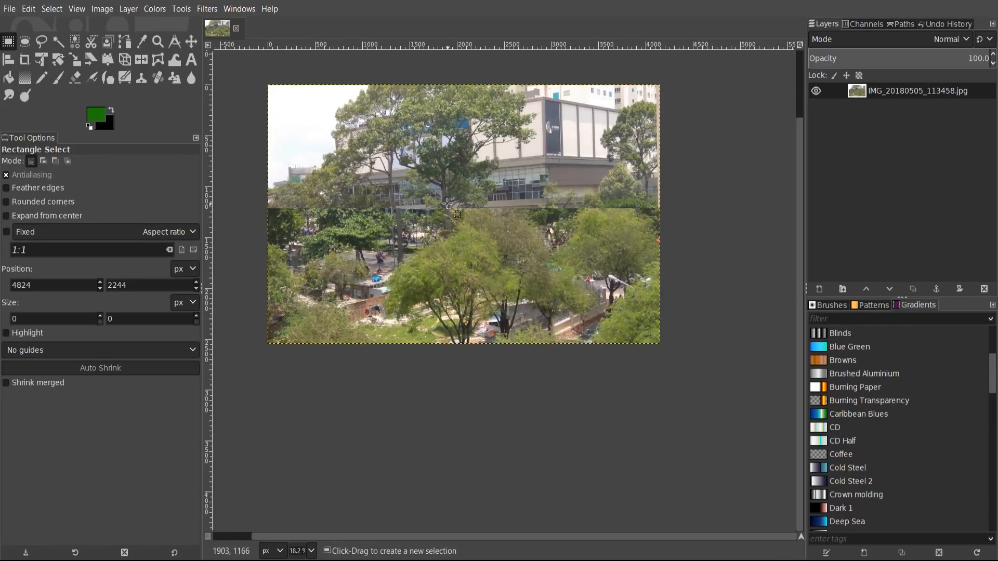
pyautogui.moveTo(449, 224)
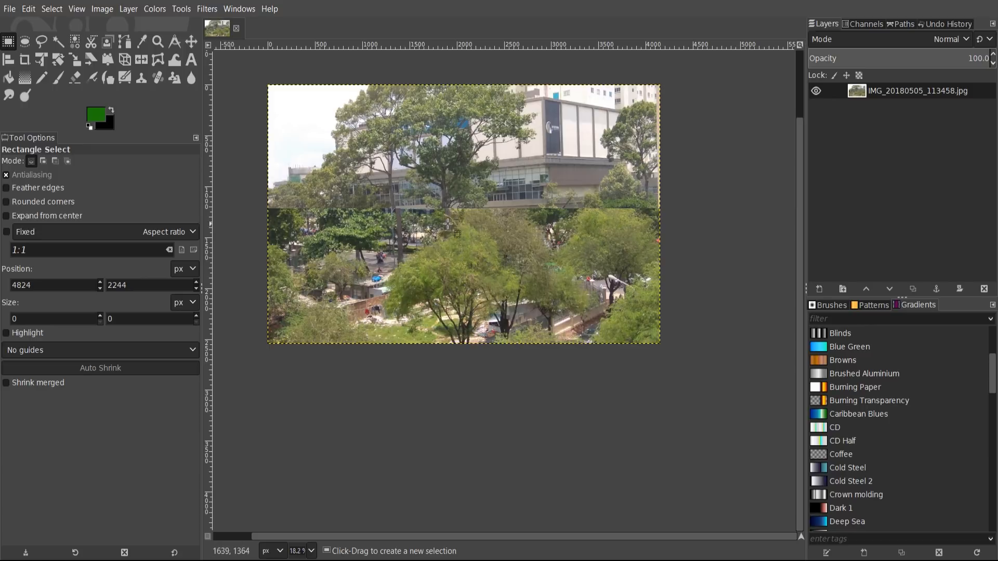
pyautogui.moveTo(718, 277)
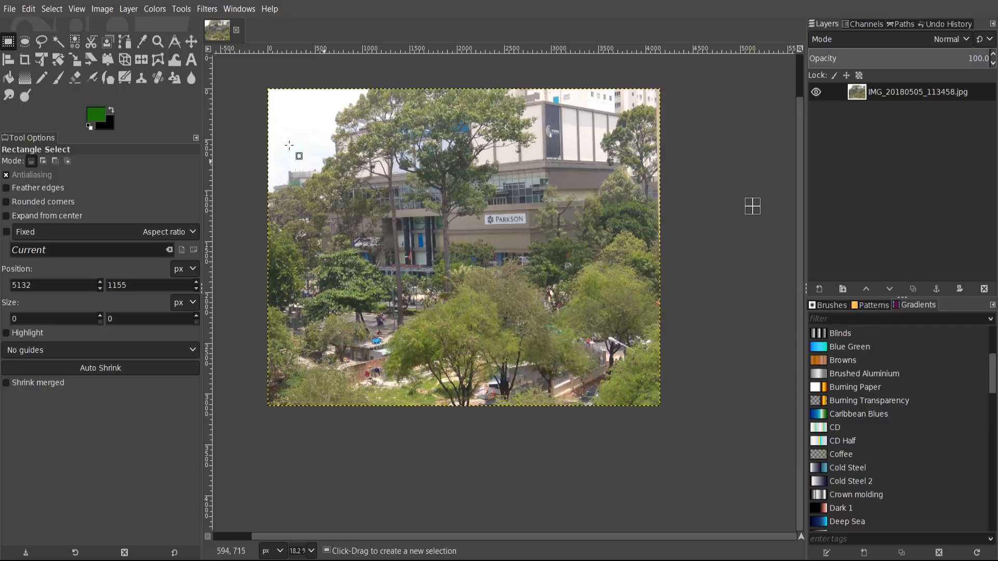
pyautogui.moveTo(662, 146)
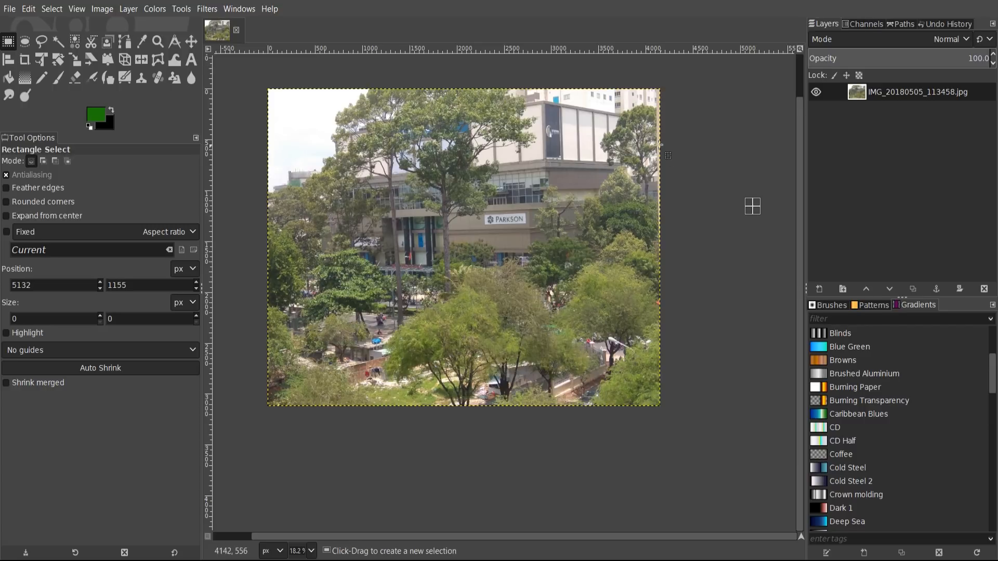
pyautogui.moveTo(493, 204)
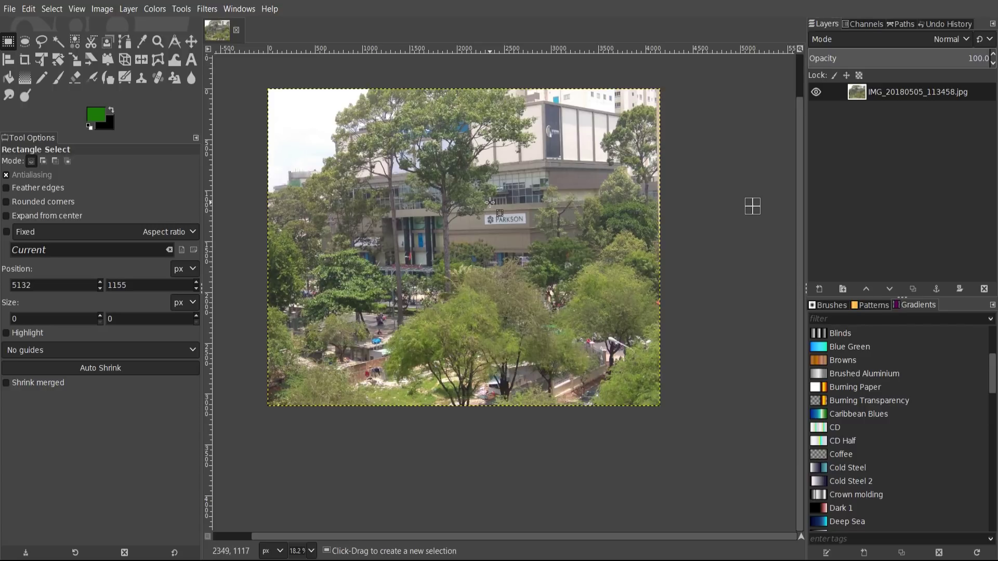
pyautogui.moveTo(398, 171)
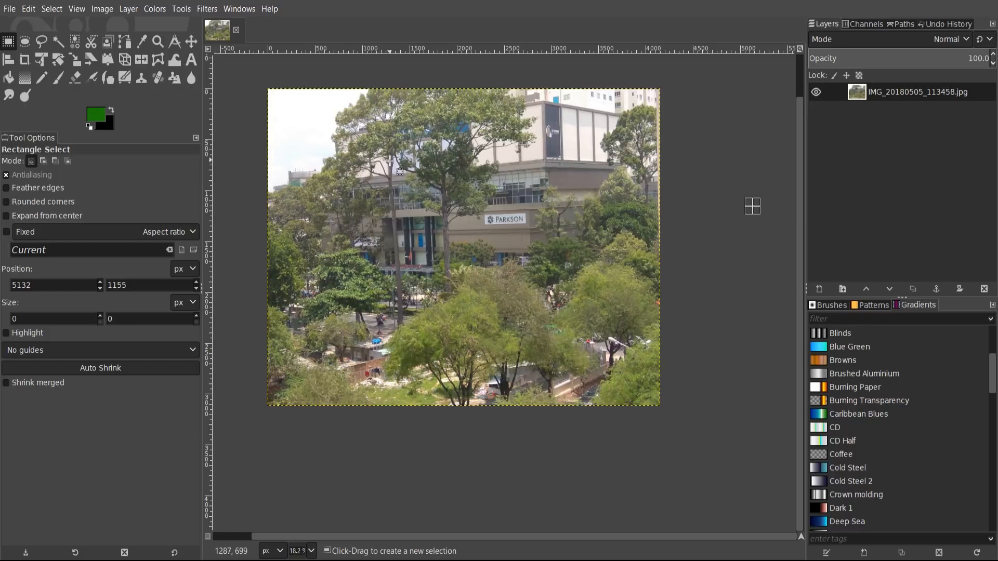
pyautogui.moveTo(401, 171)
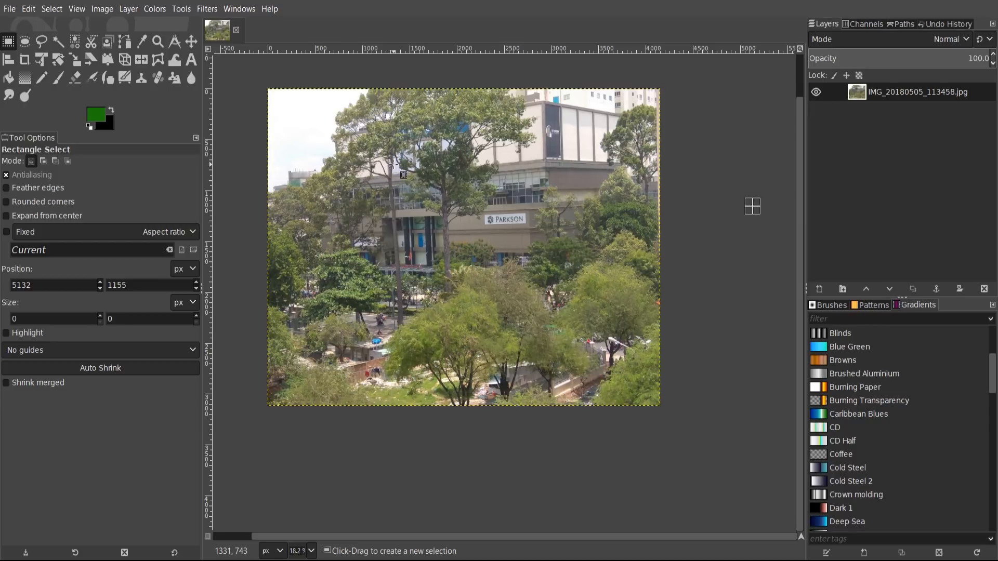
pyautogui.moveTo(761, 297)
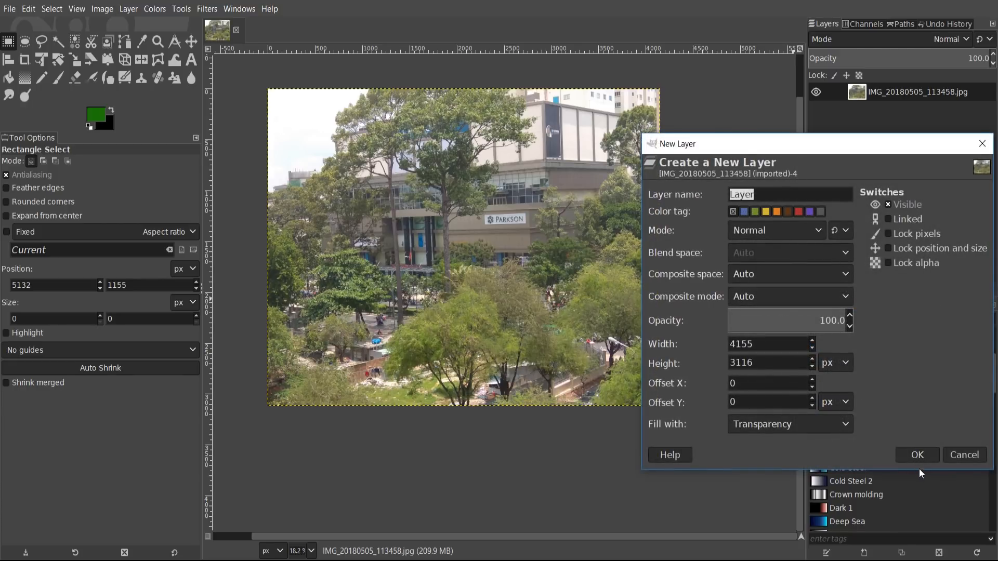
# - Create the transparent layer for the green stitched outline, then add and select a second empty layer
pyautogui.click(917, 454)
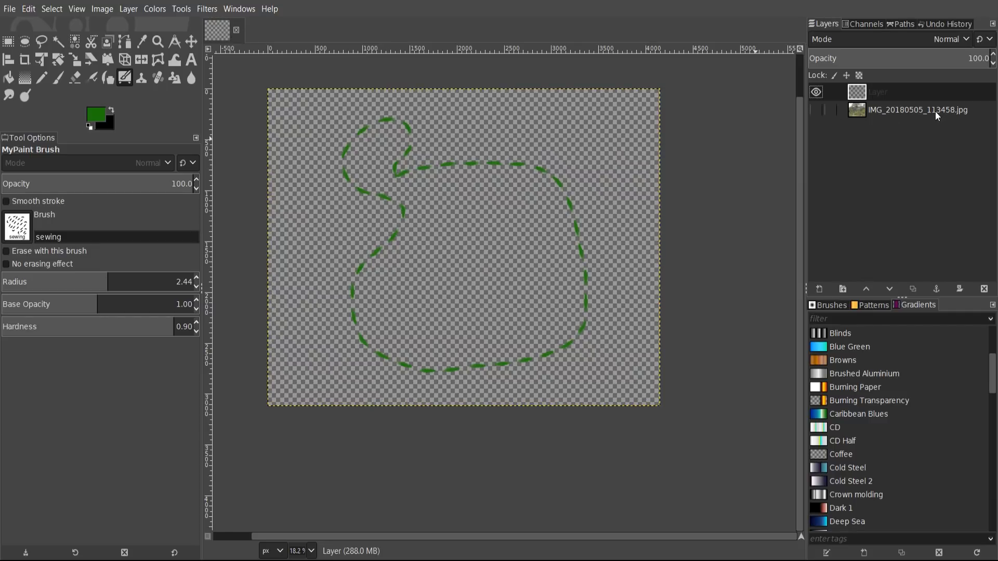
pyautogui.scroll(-3)
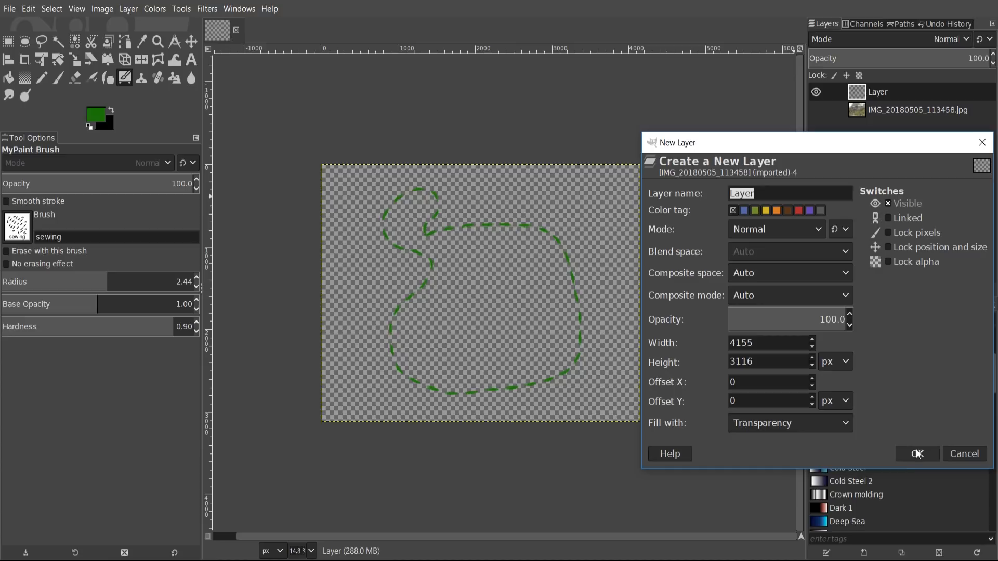
pyautogui.click(915, 454)
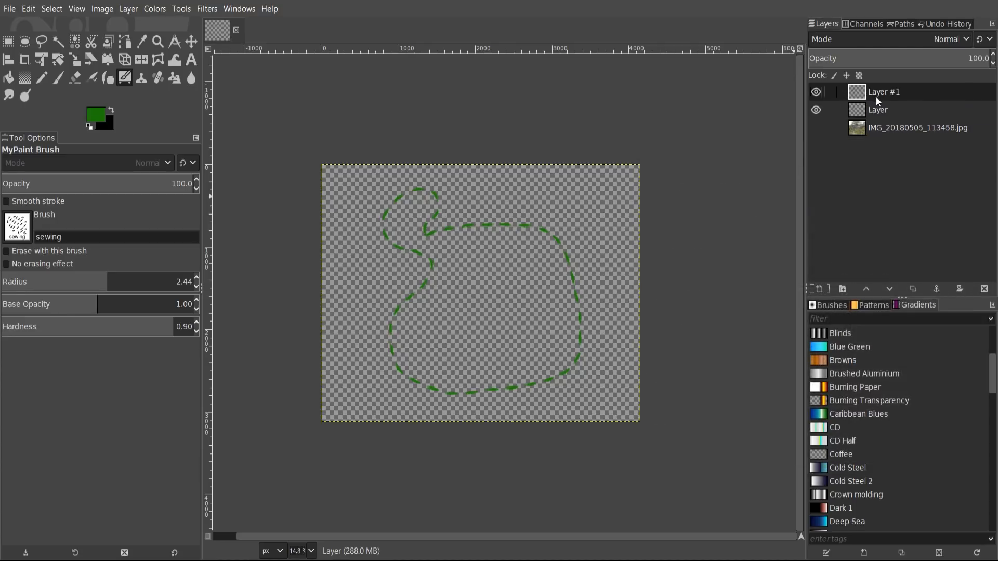
pyautogui.click(481, 293)
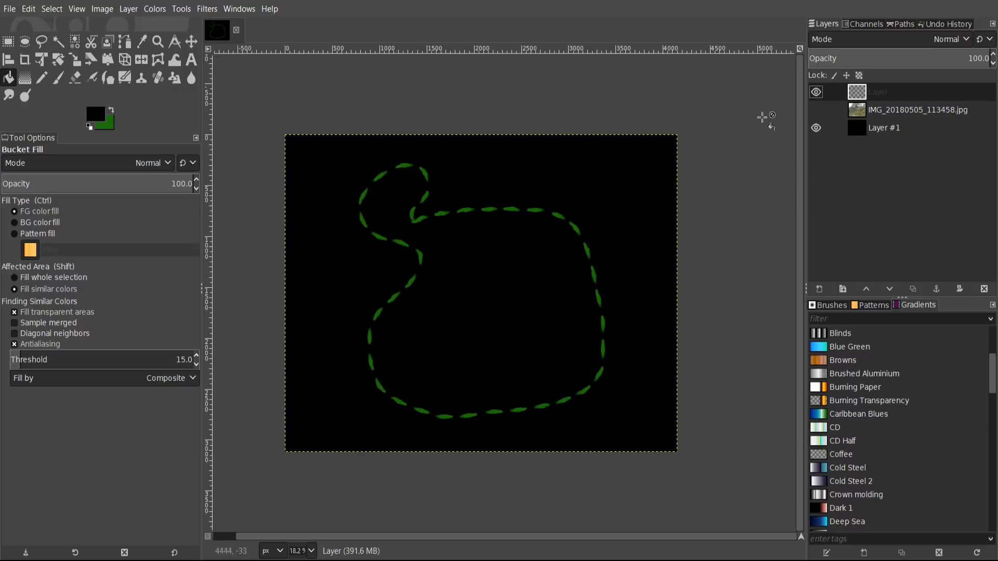
pyautogui.moveTo(256, 151)
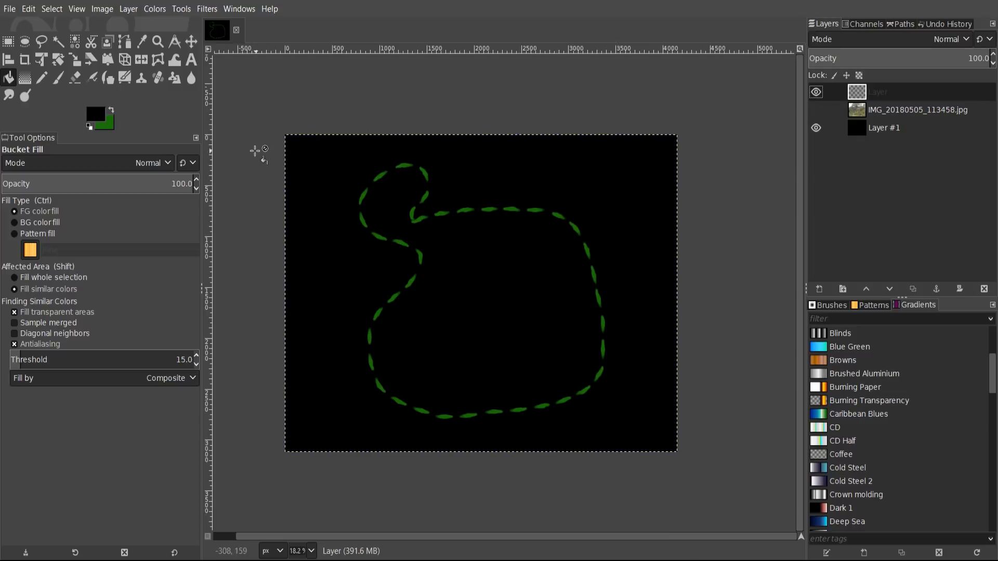
pyautogui.moveTo(292, 189)
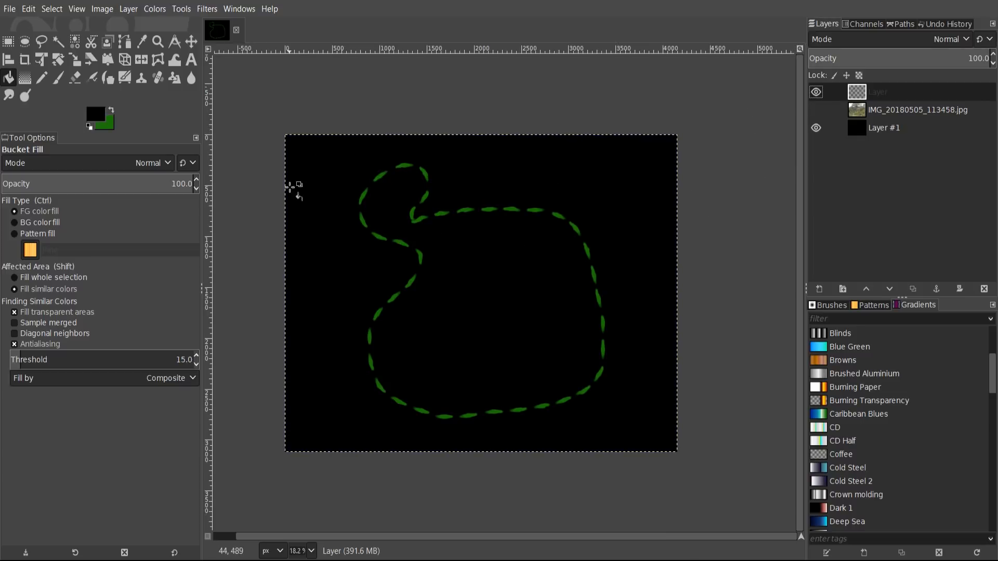
pyautogui.moveTo(772, 377)
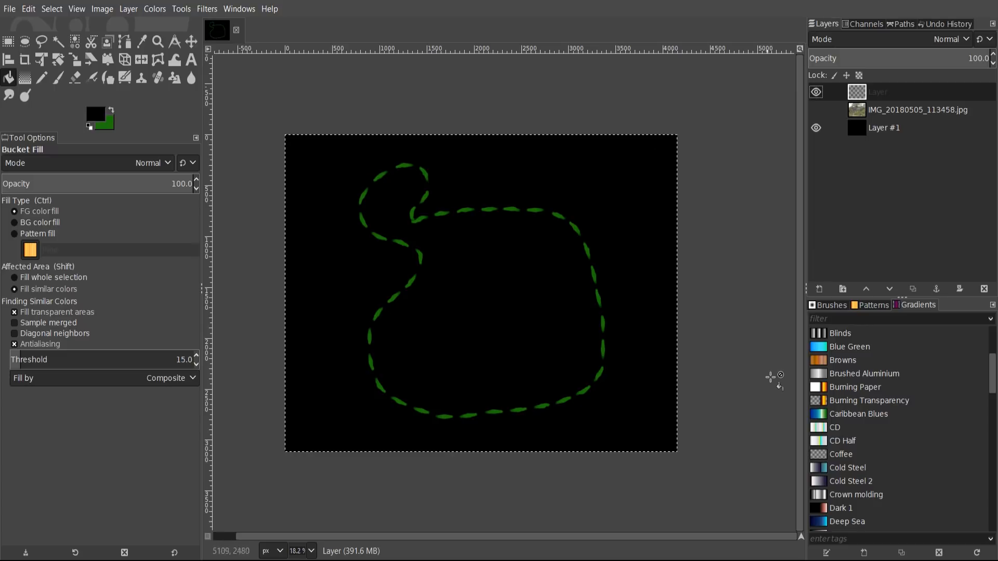
pyautogui.click(75, 59)
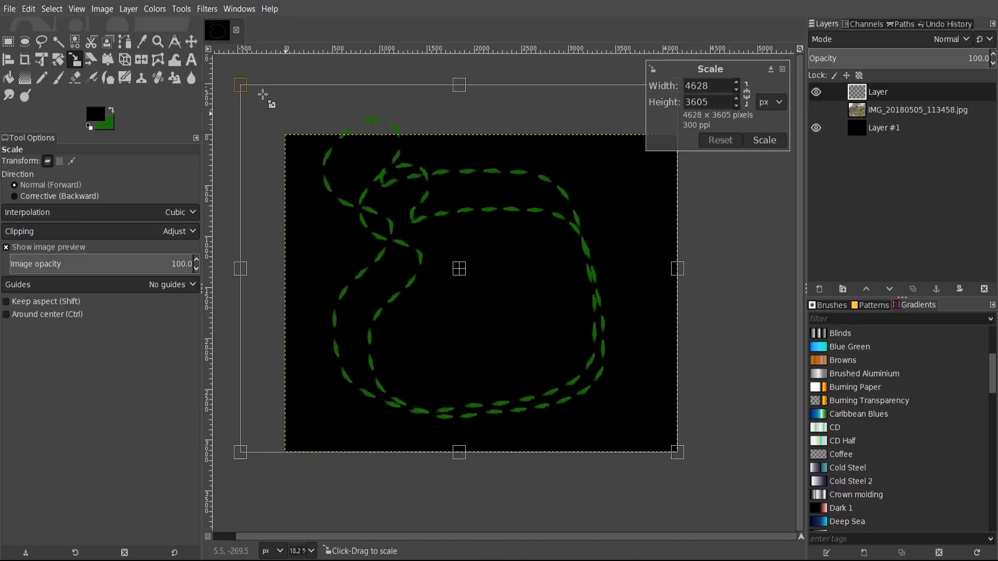
pyautogui.moveTo(240, 85); pyautogui.dragTo(319, 150)
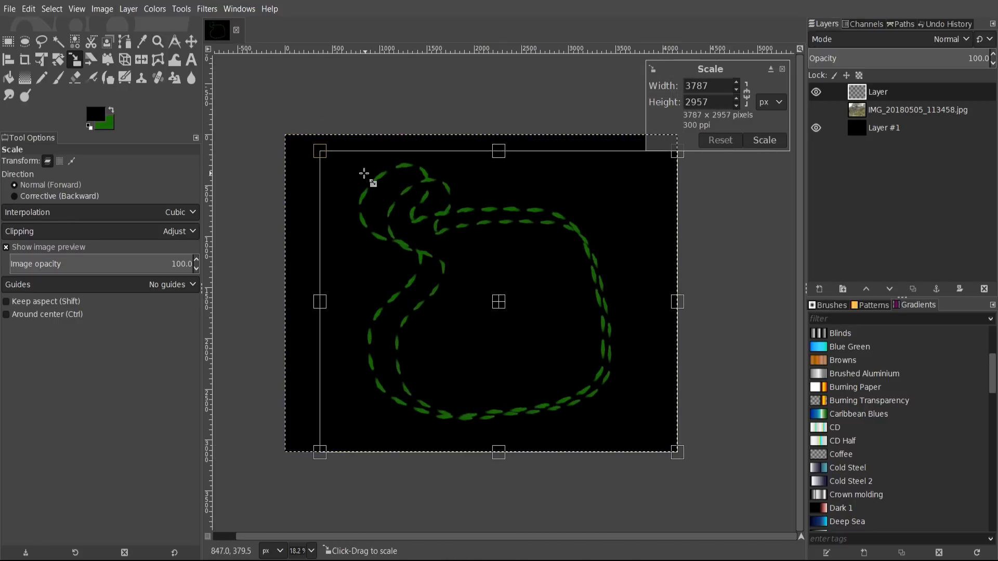
pyautogui.moveTo(319, 151); pyautogui.dragTo(305, 143)
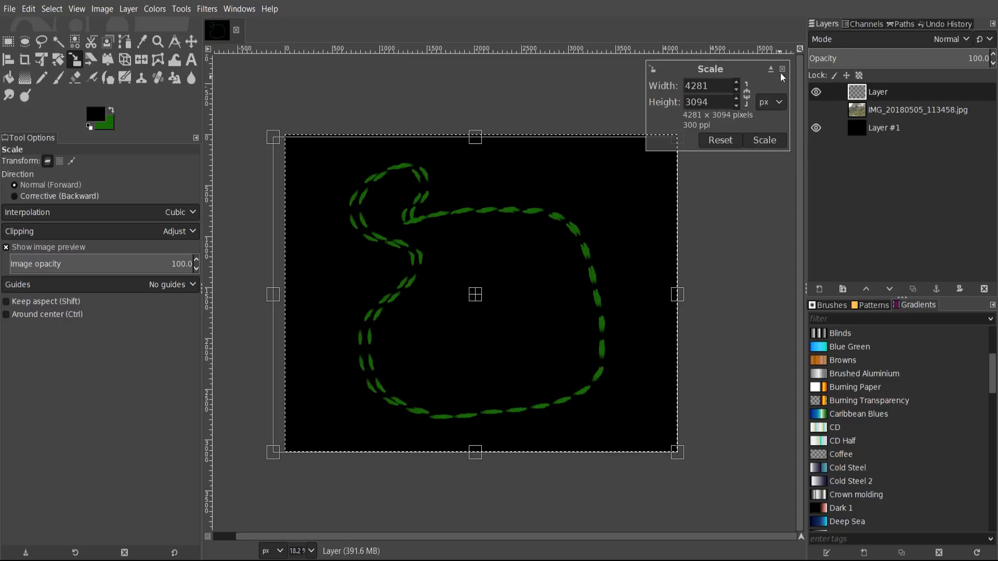
pyautogui.click(782, 69)
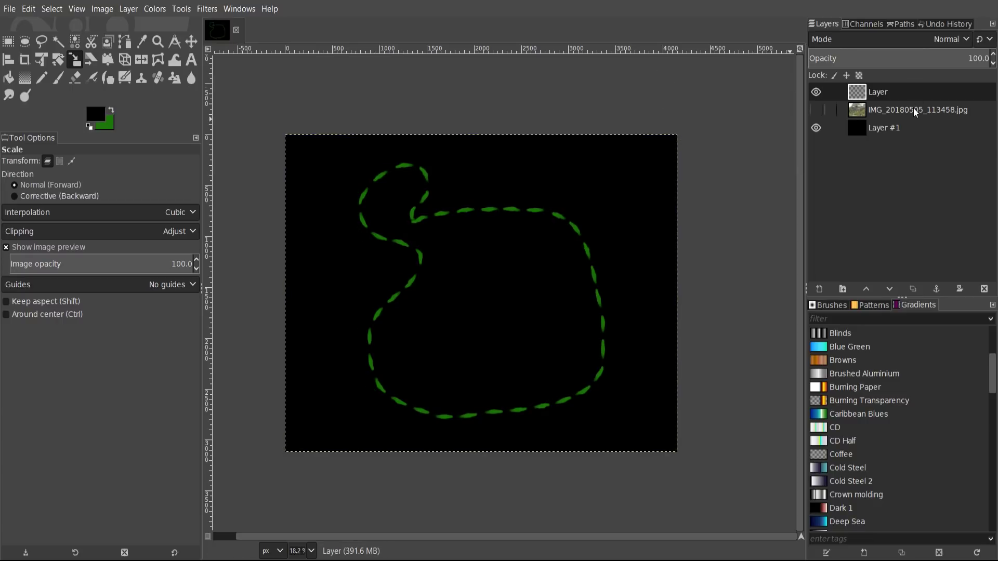
pyautogui.click(878, 92)
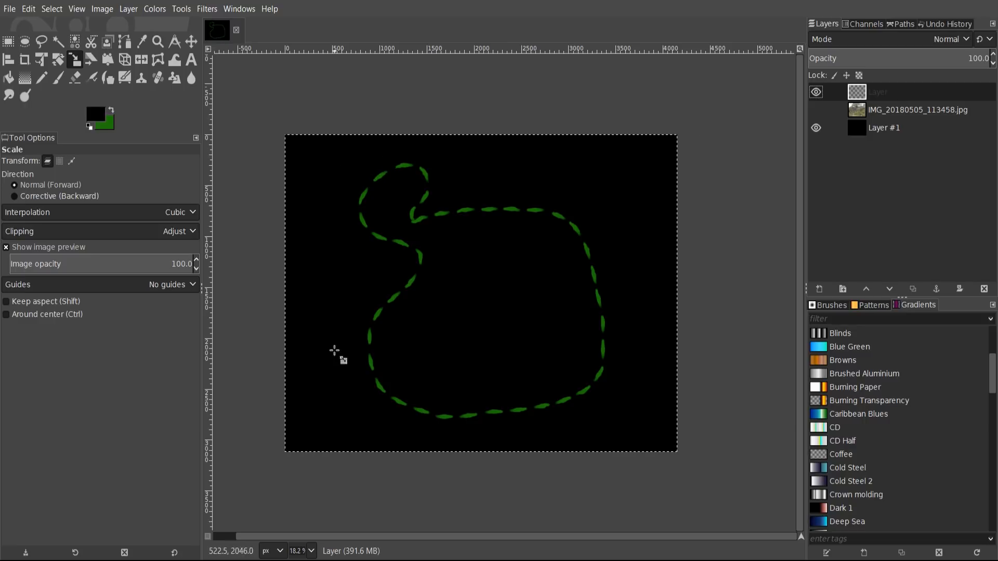
pyautogui.click(128, 9)
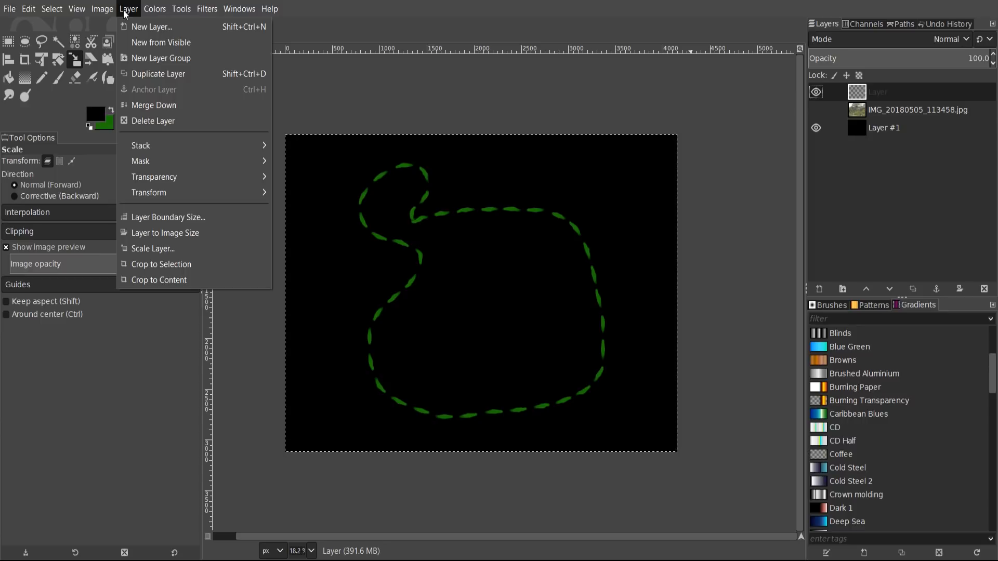
pyautogui.moveTo(161, 267)
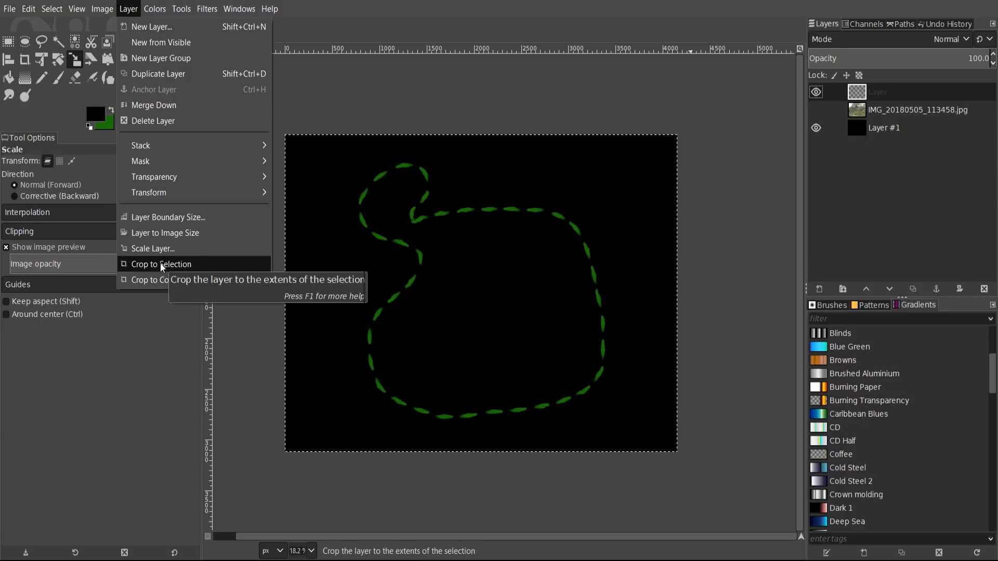
pyautogui.moveTo(177, 270)
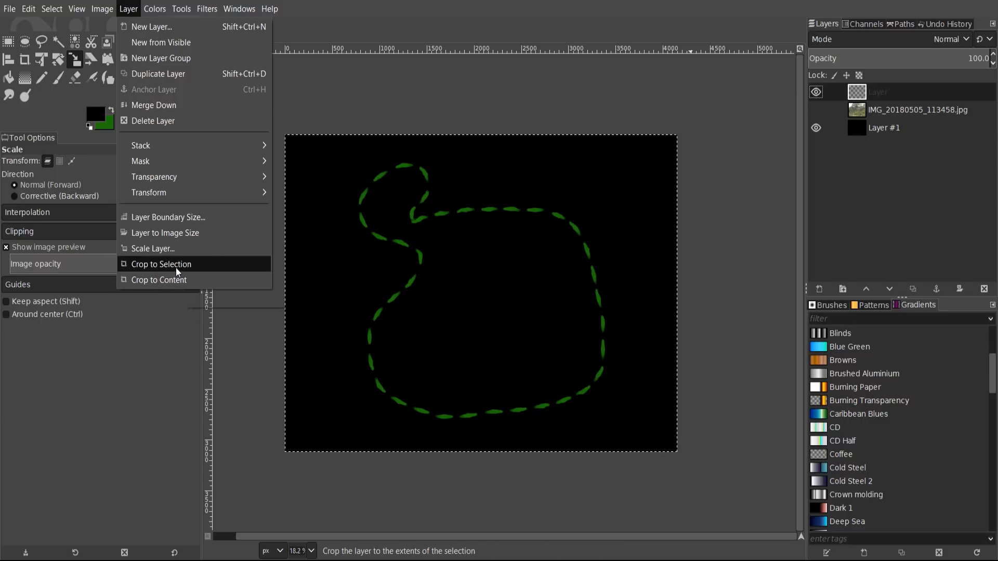
pyautogui.moveTo(161, 264)
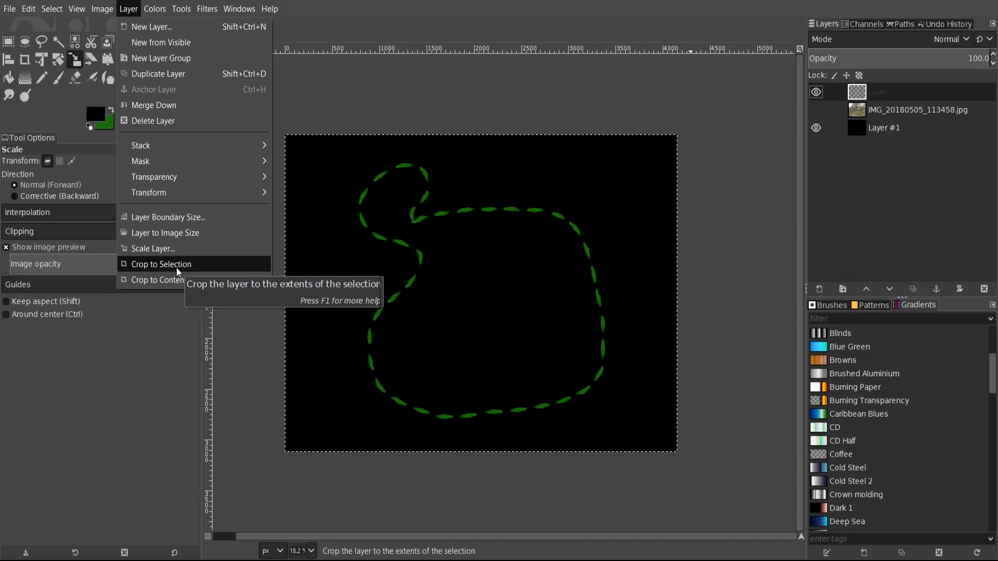
pyautogui.click(162, 264)
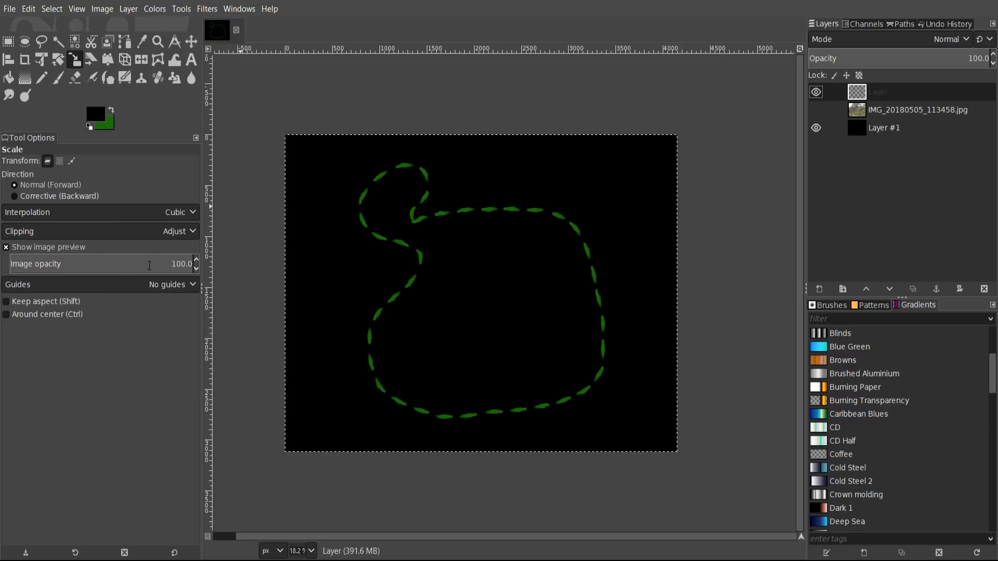
pyautogui.moveTo(289, 137)
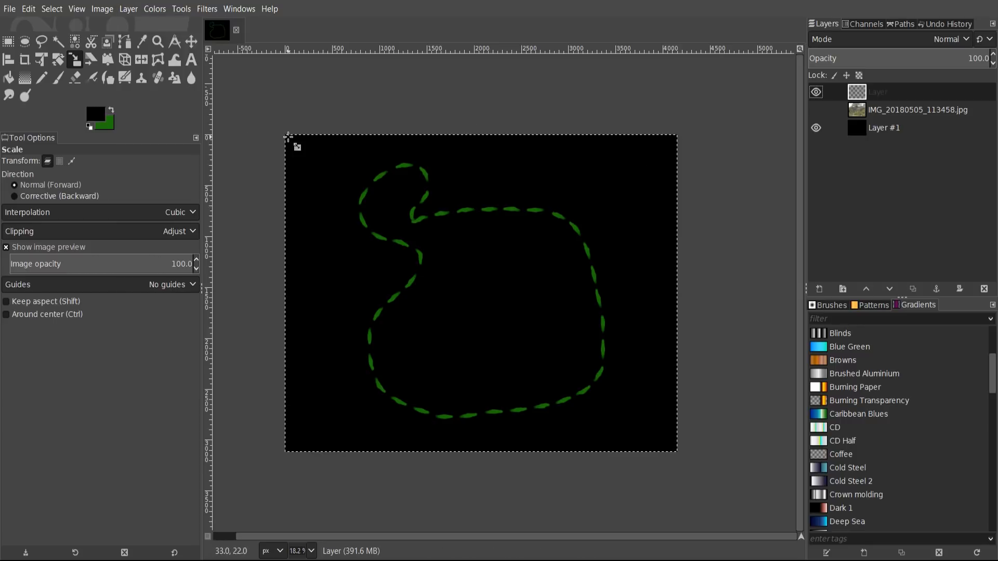
pyautogui.click(9, 41)
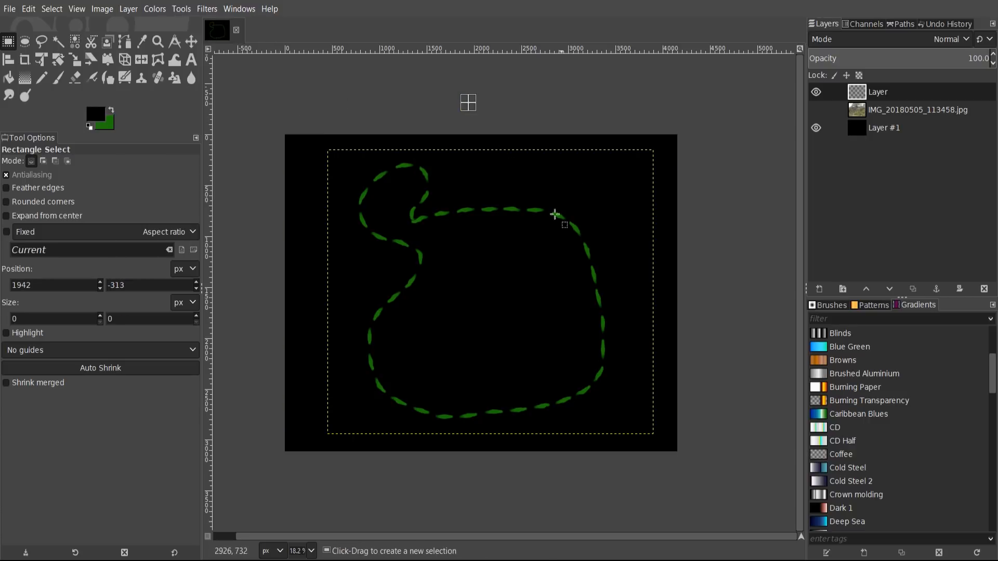
pyautogui.moveTo(693, 336)
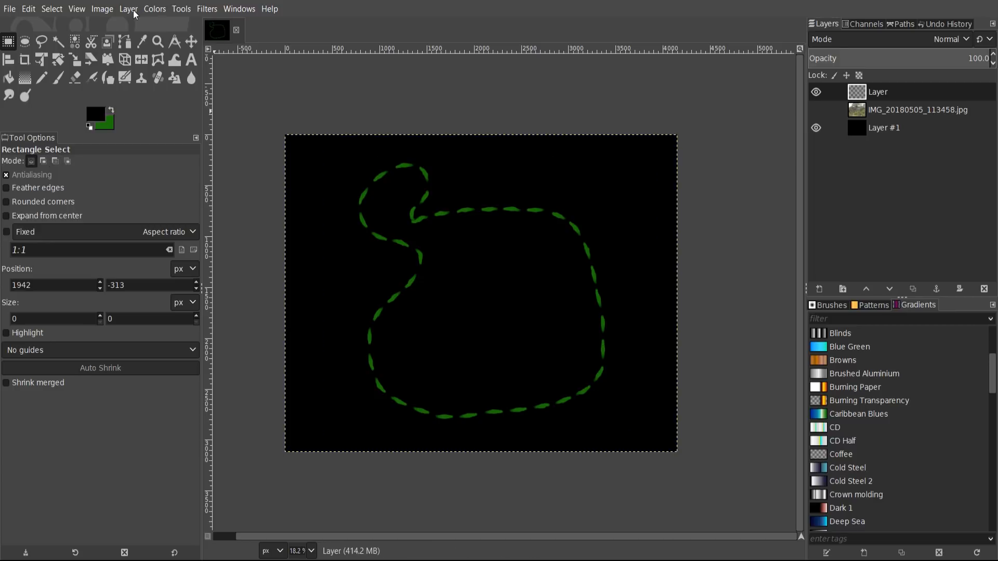
# - Crop the stitched outline layer to its content via Layer > Crop to Content
pyautogui.click(128, 8)
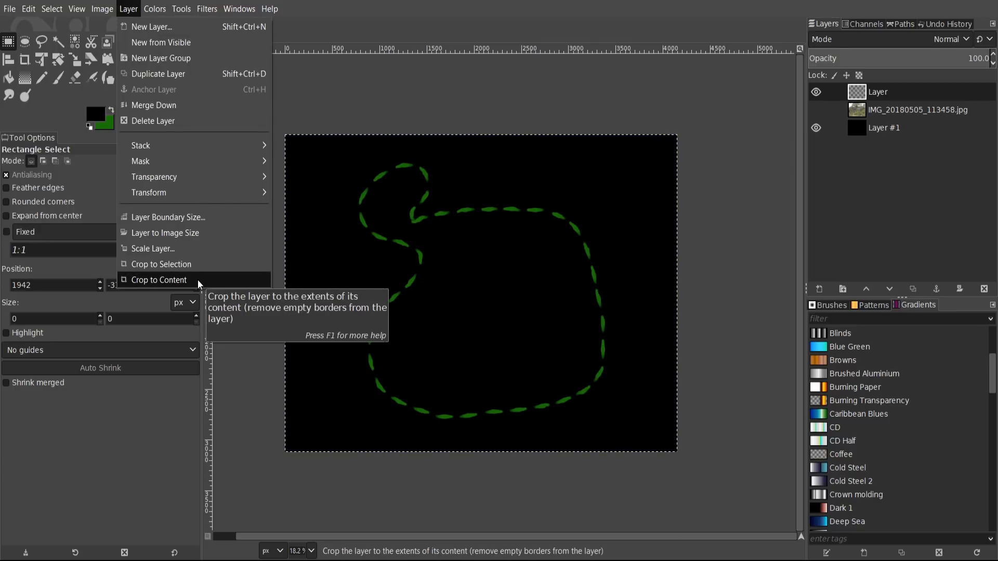
pyautogui.click(158, 280)
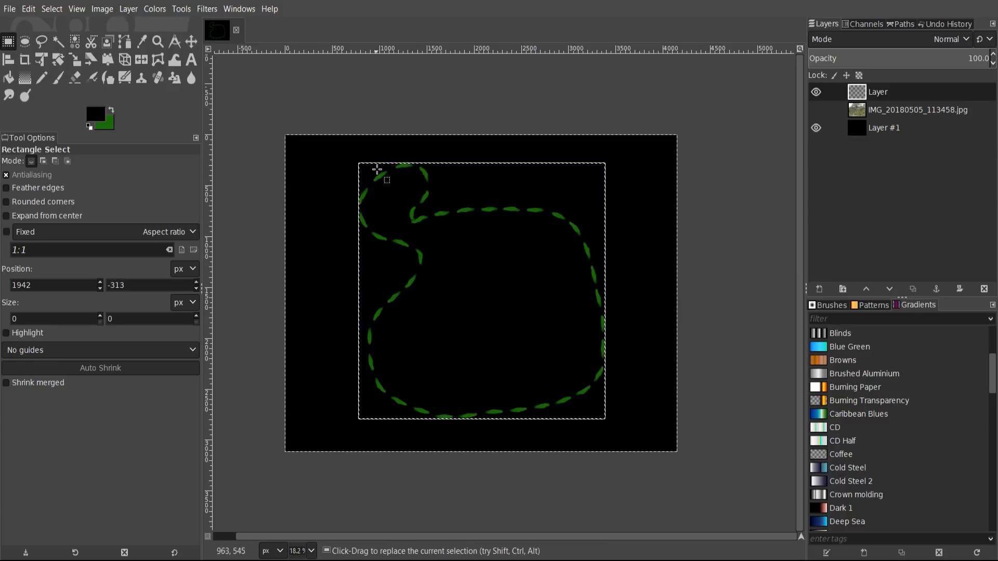
pyautogui.moveTo(528, 409)
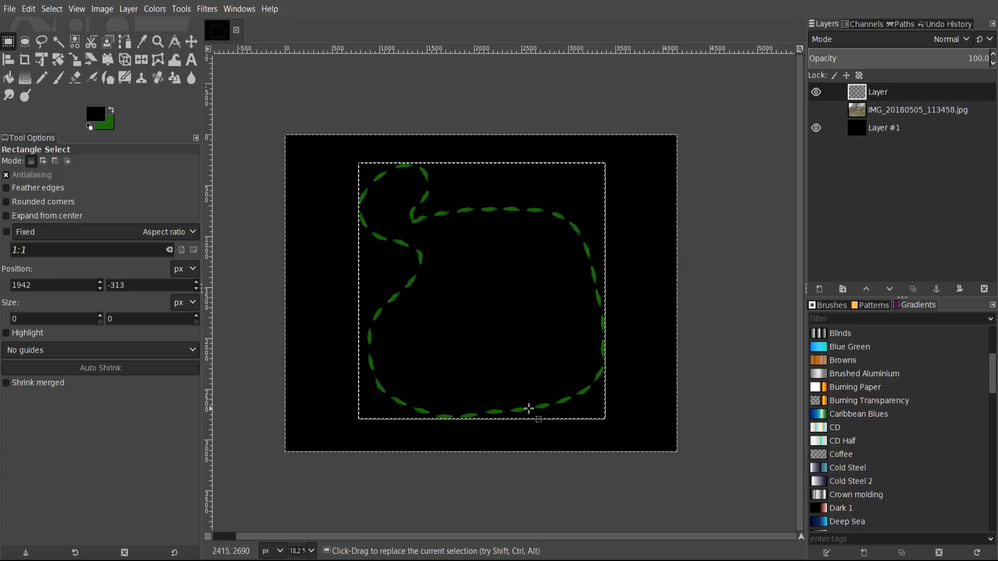
pyautogui.moveTo(603, 285)
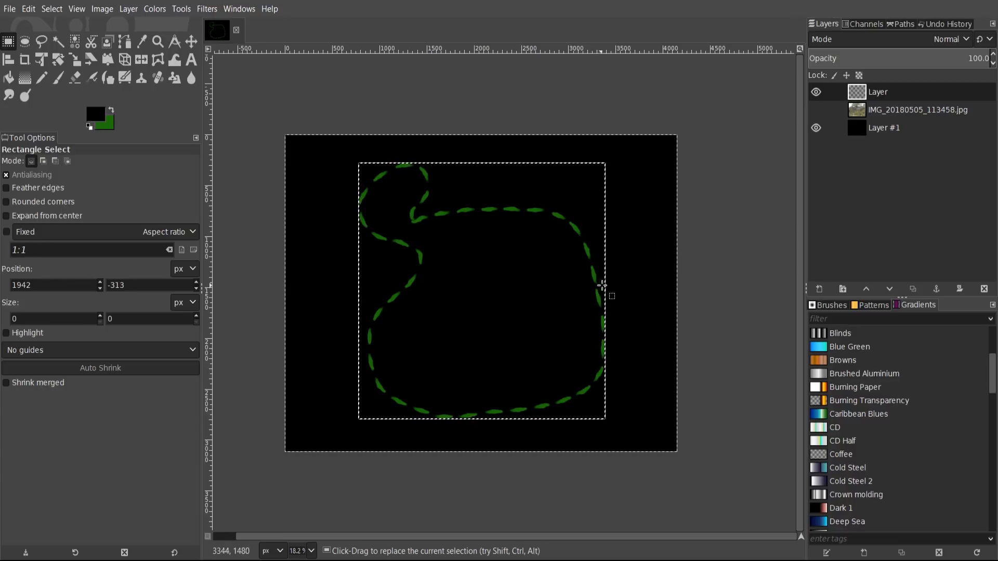
pyautogui.moveTo(425, 203)
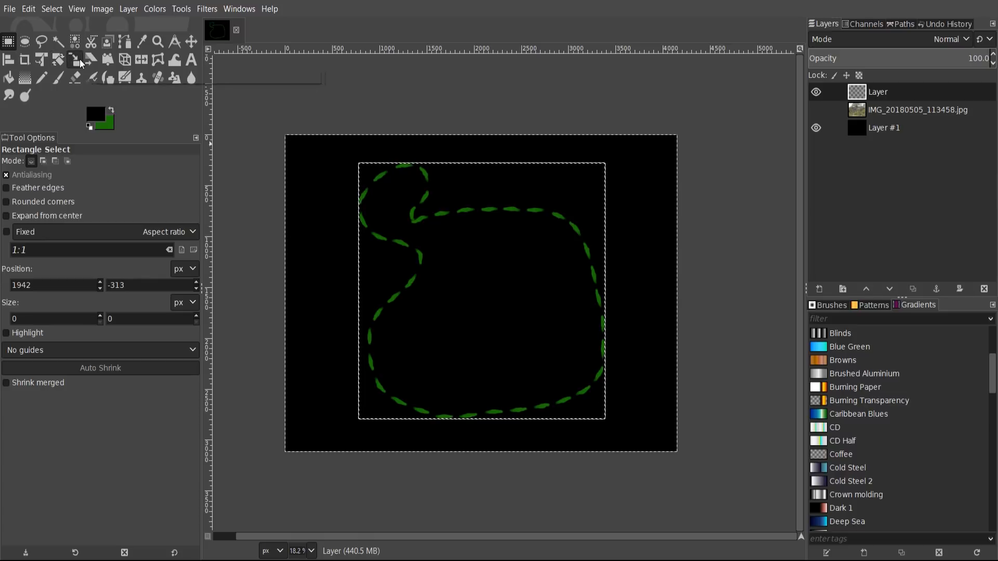
# - Preview scaling the cropped layer larger and smaller, then cancel leaving it unchanged
pyautogui.click(75, 59)
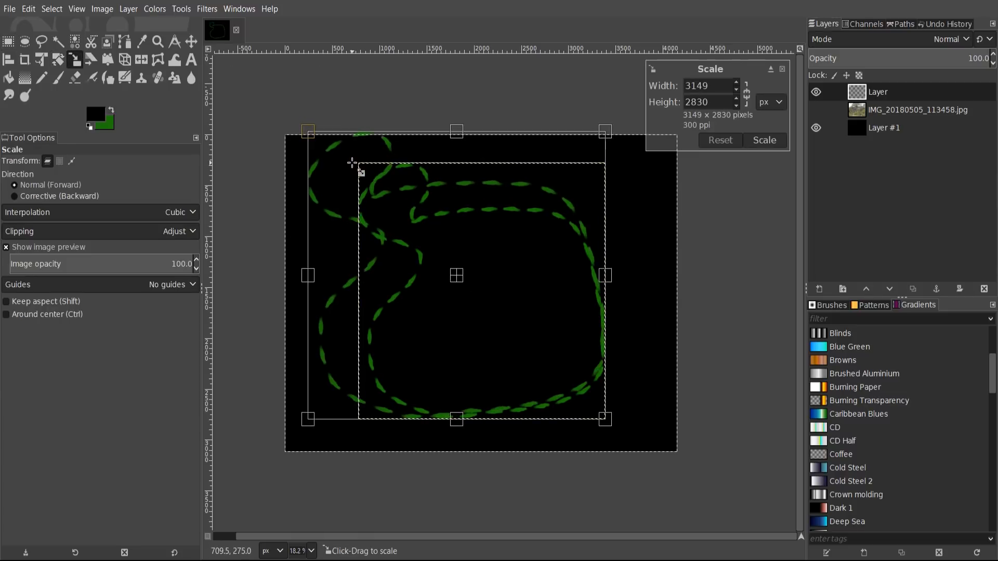
pyautogui.moveTo(308, 132); pyautogui.dragTo(322, 142)
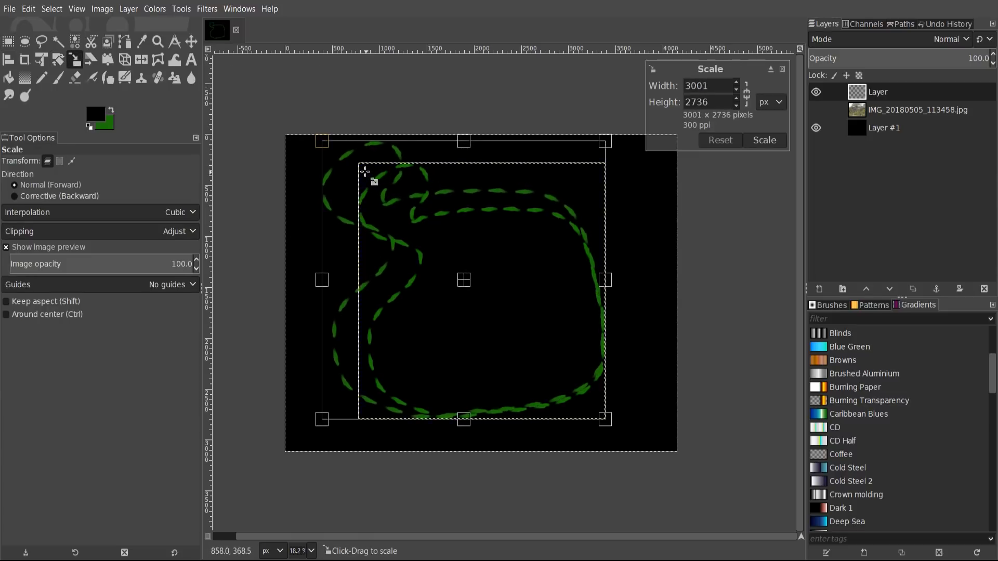
pyautogui.moveTo(324, 140); pyautogui.dragTo(344, 153)
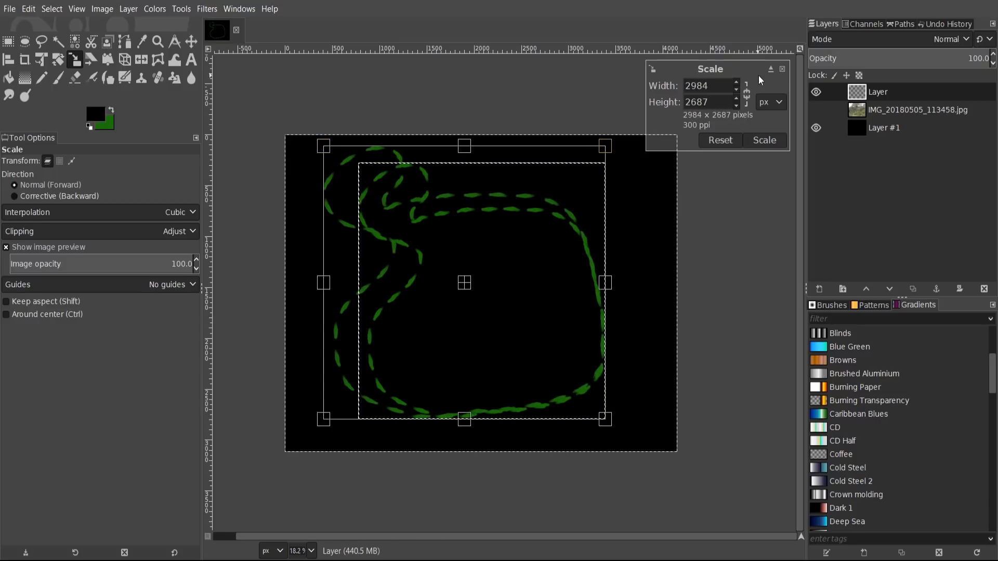
pyautogui.click(764, 140)
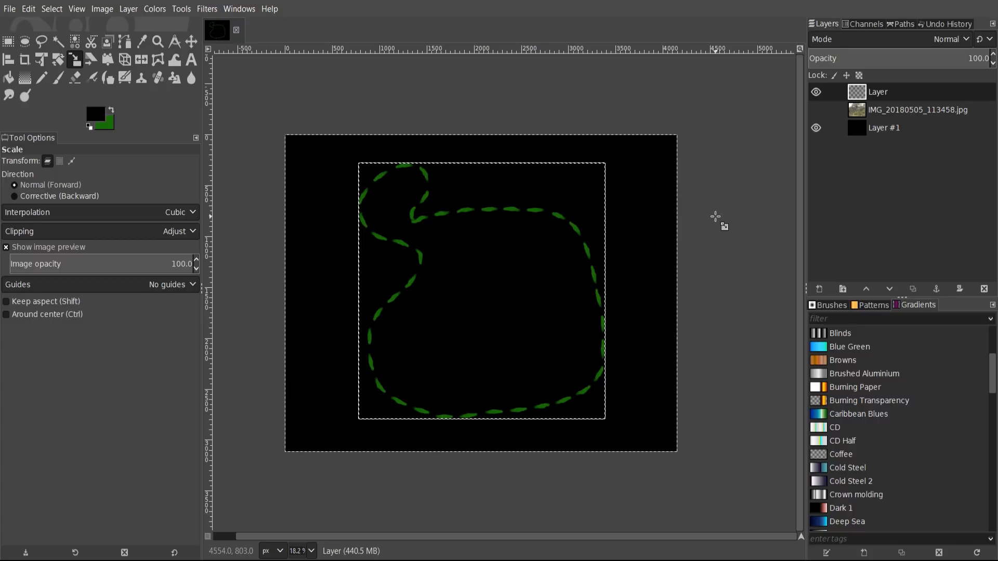